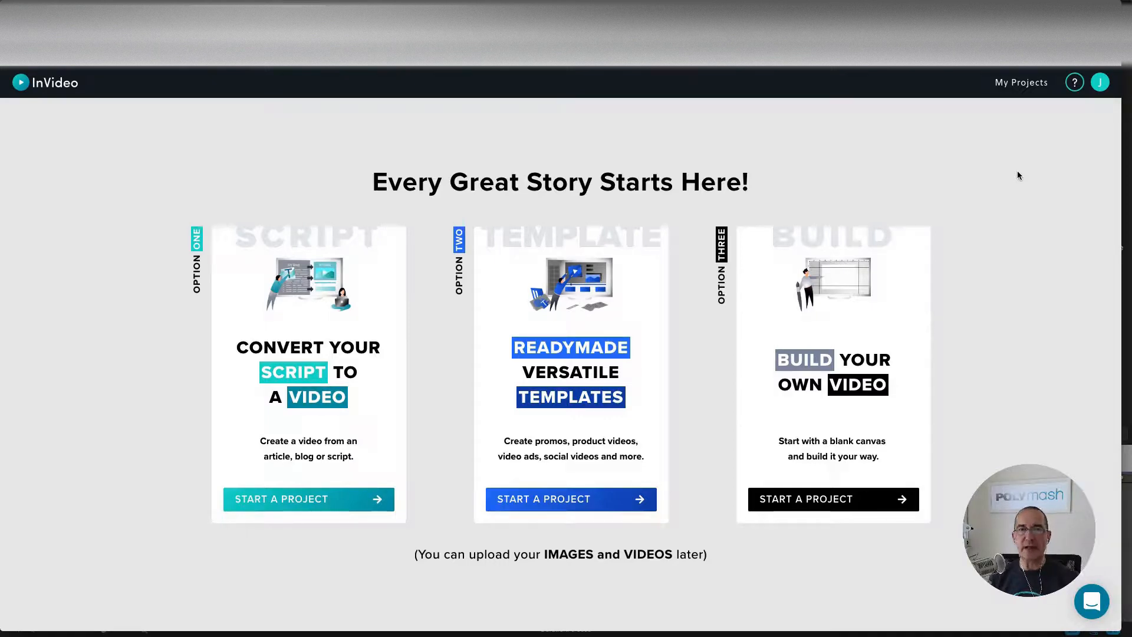
mouse_move(146, 282)
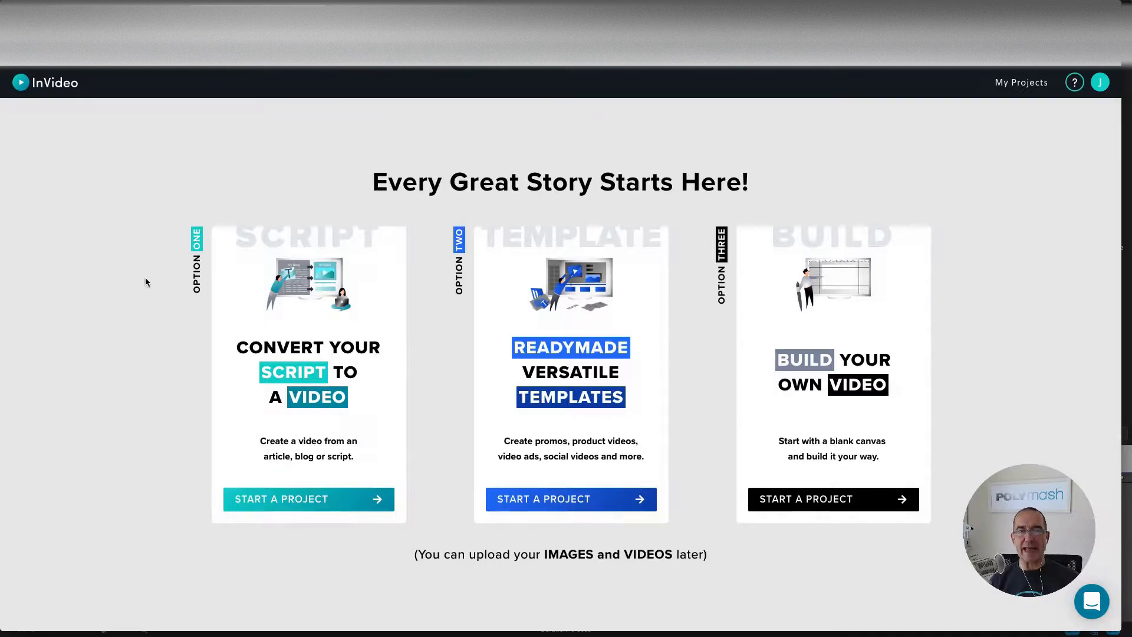
mouse_move(142, 379)
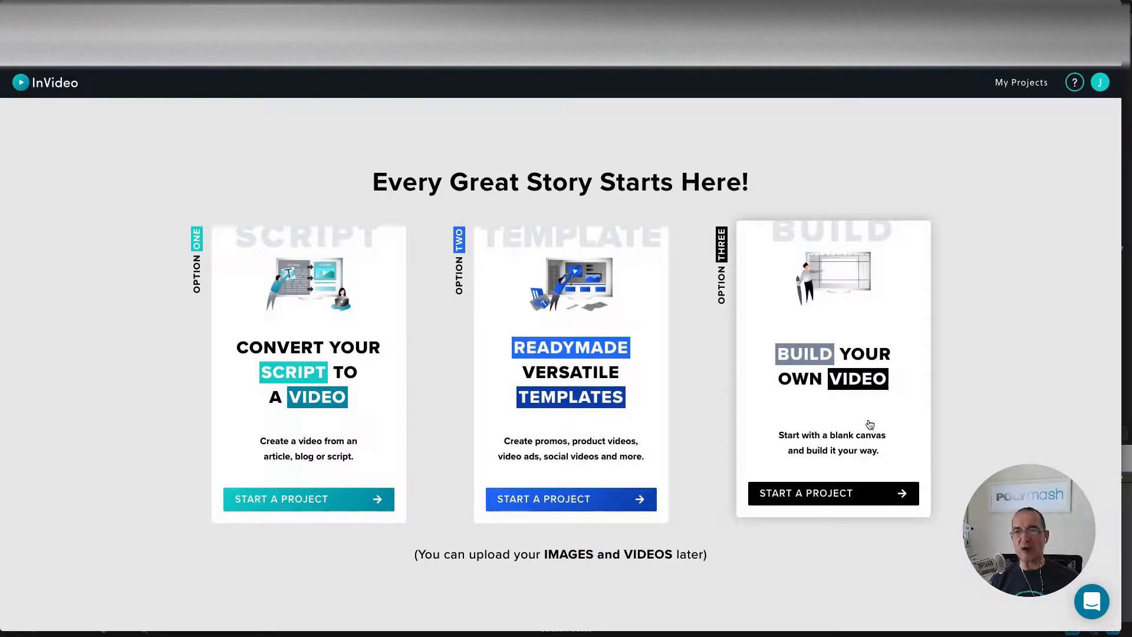
mouse_move(865, 266)
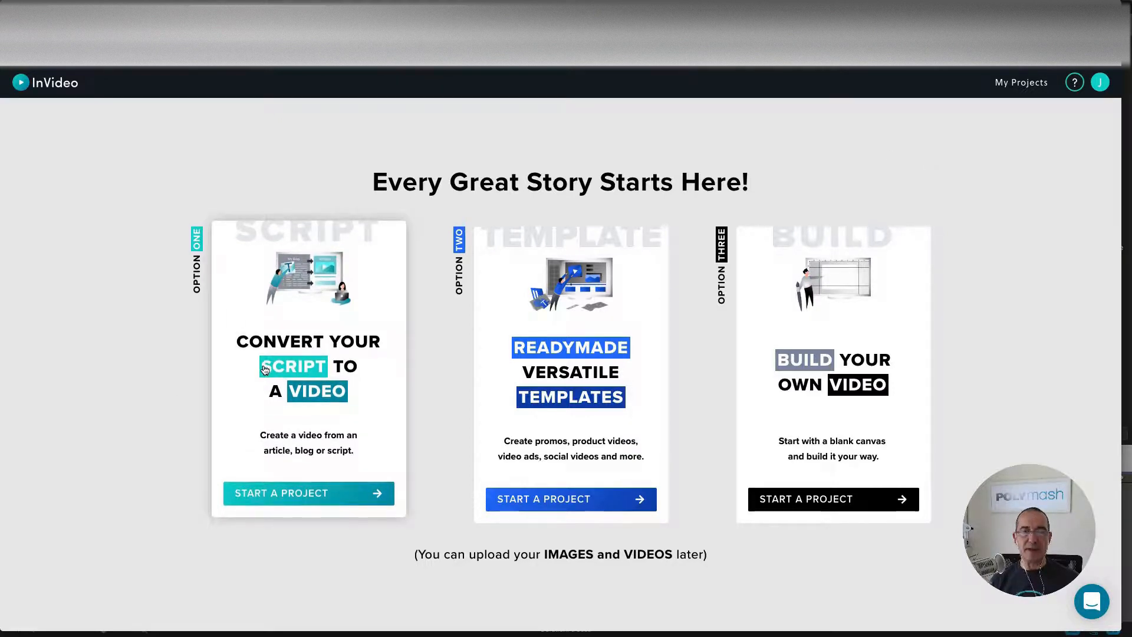
- Start a script-to-video project, filter themes to Square, and scroll toward the Instagram theme
click(281, 492)
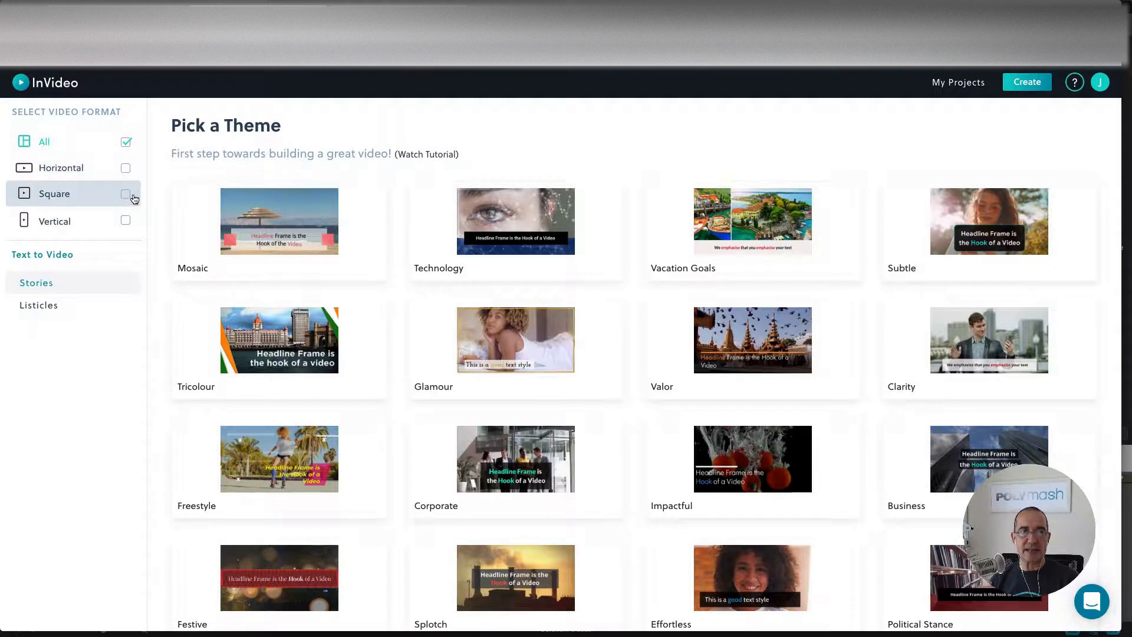
click(126, 194)
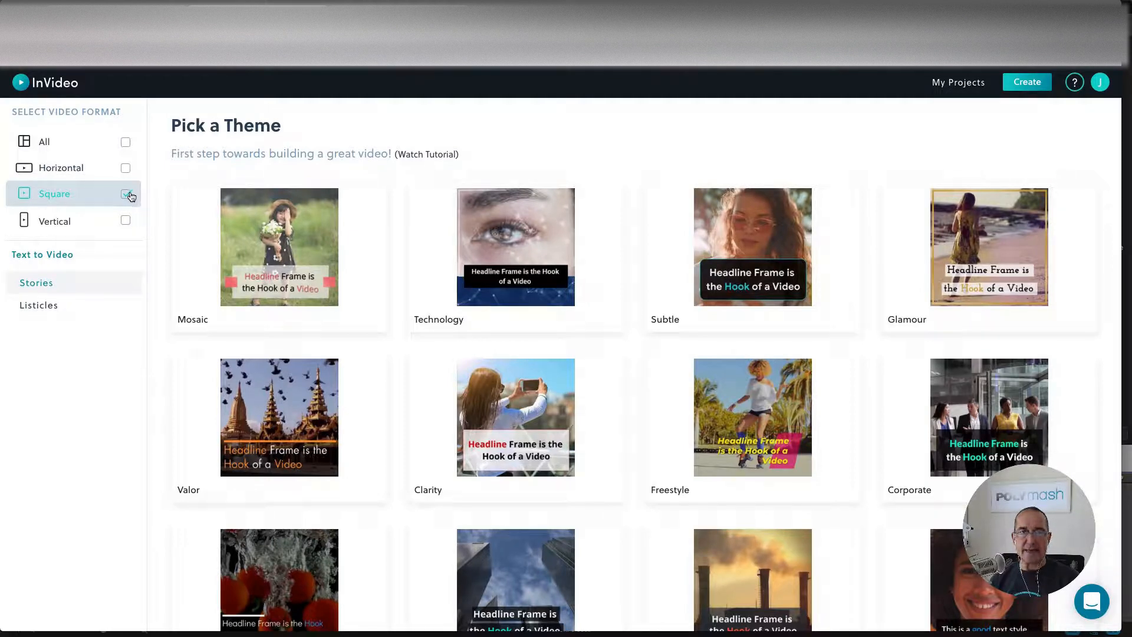
scroll(down, 3)
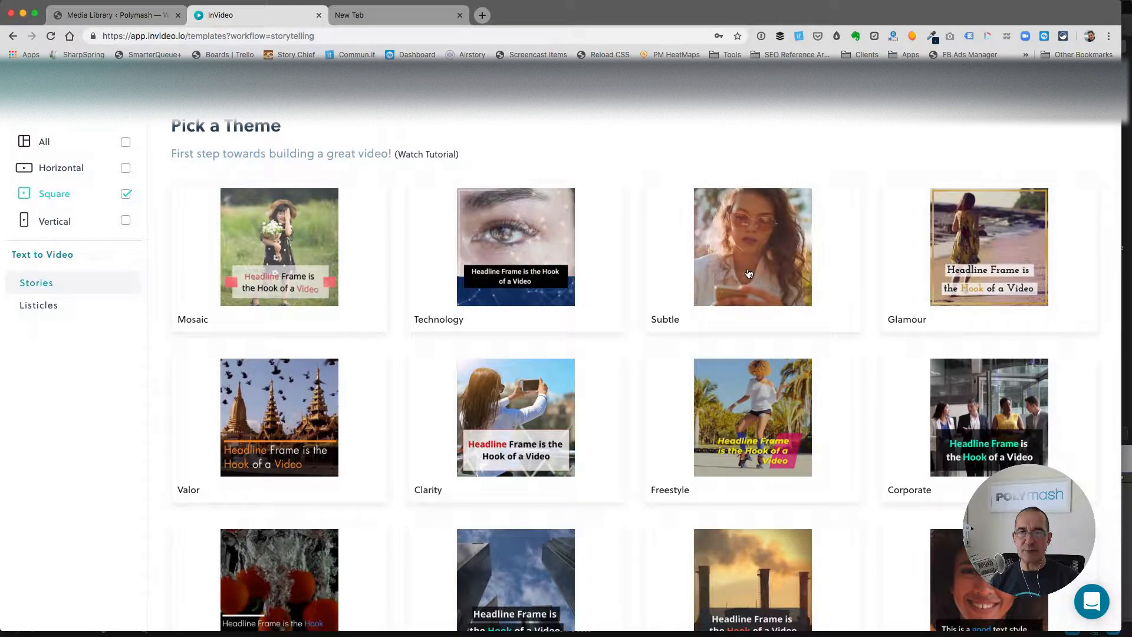
scroll(down, 3)
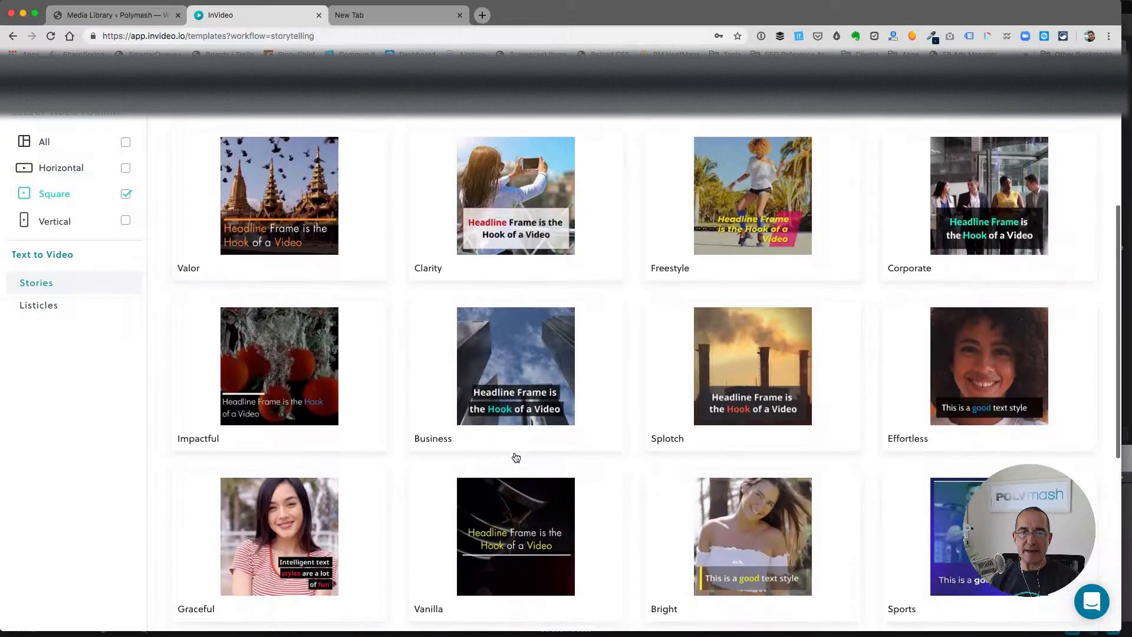
scroll(down, 3)
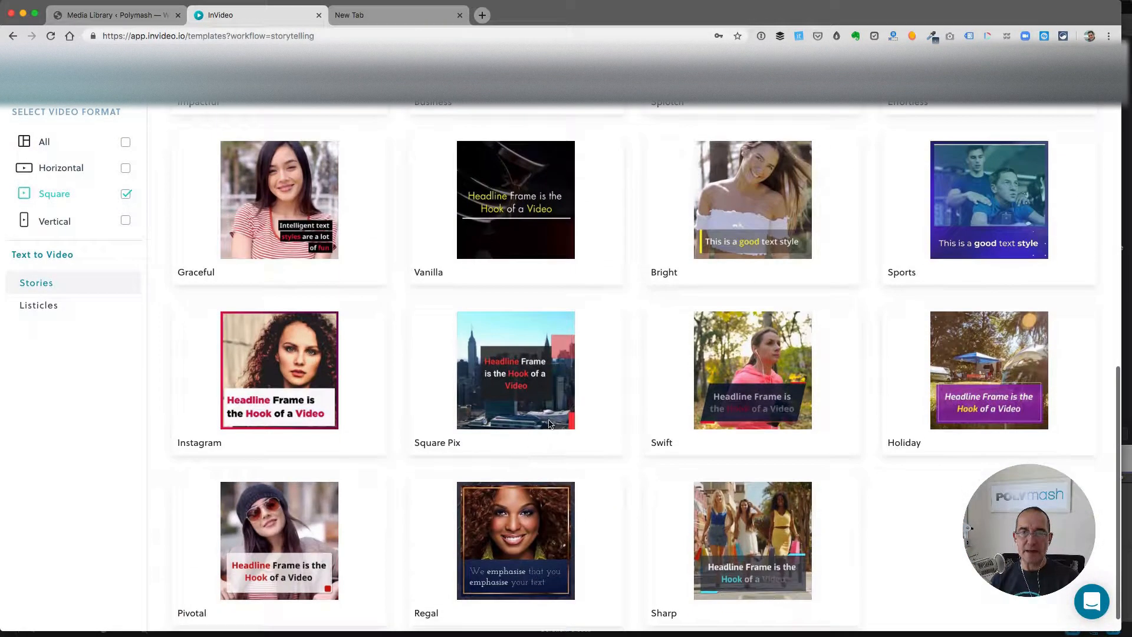
mouse_move(279, 369)
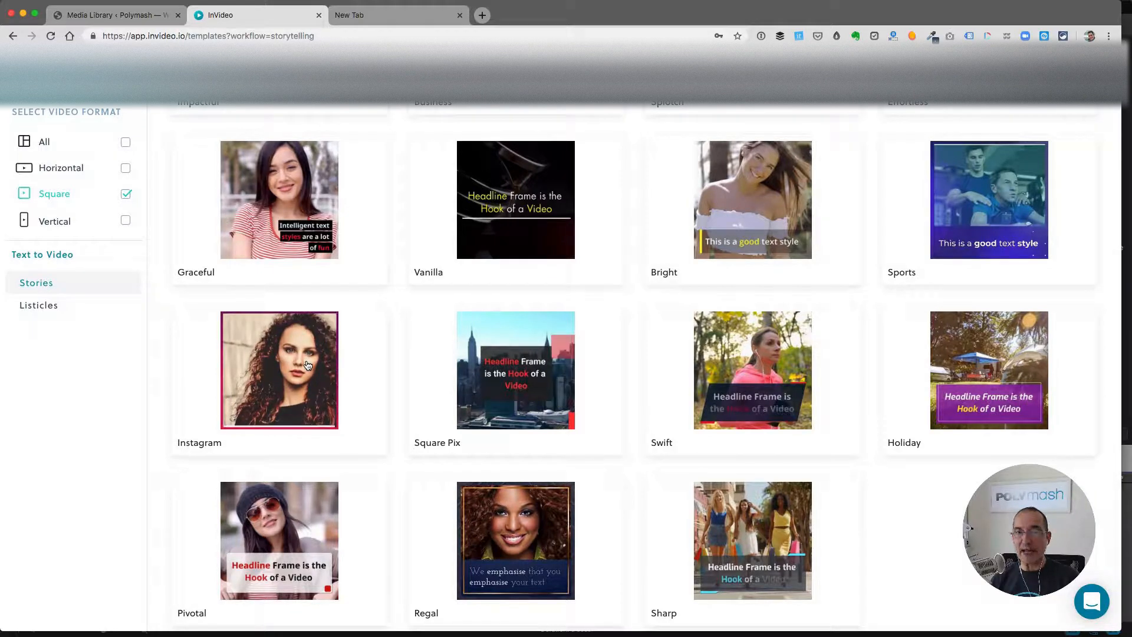
mouse_move(279, 369)
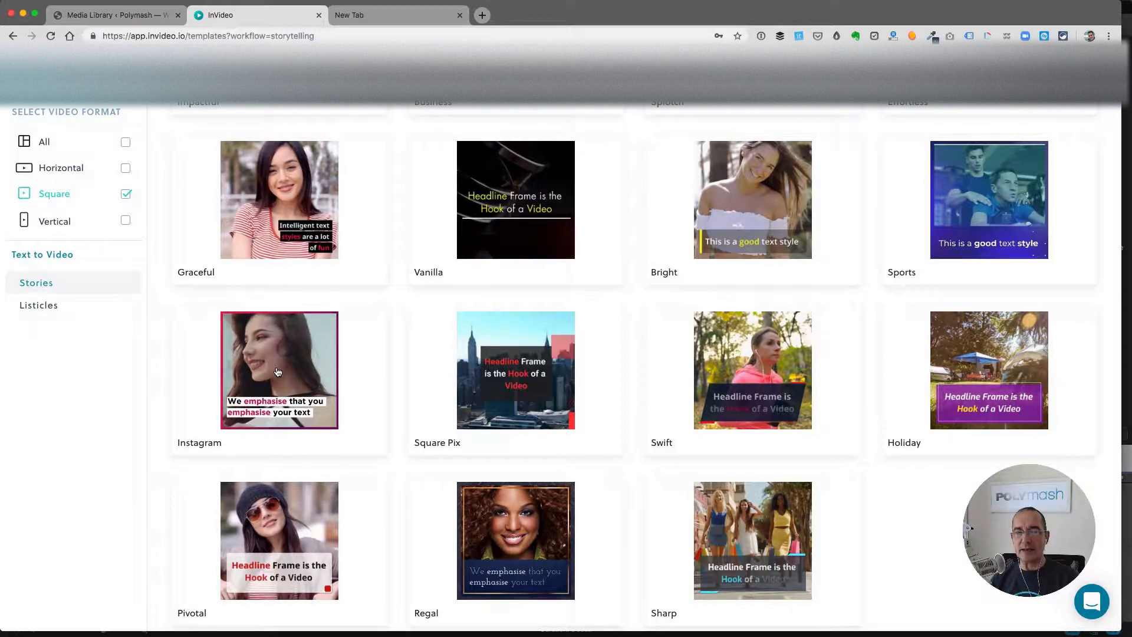
- Preview the Instagram theme, pause its video, and pick the 1:1 format
click(279, 370)
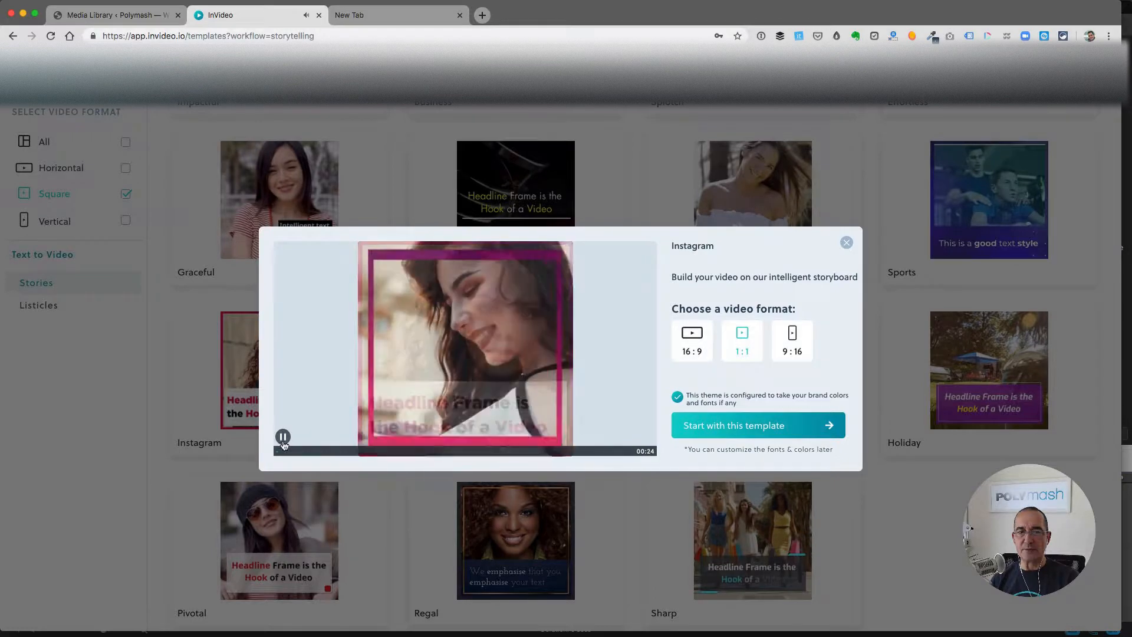
click(283, 437)
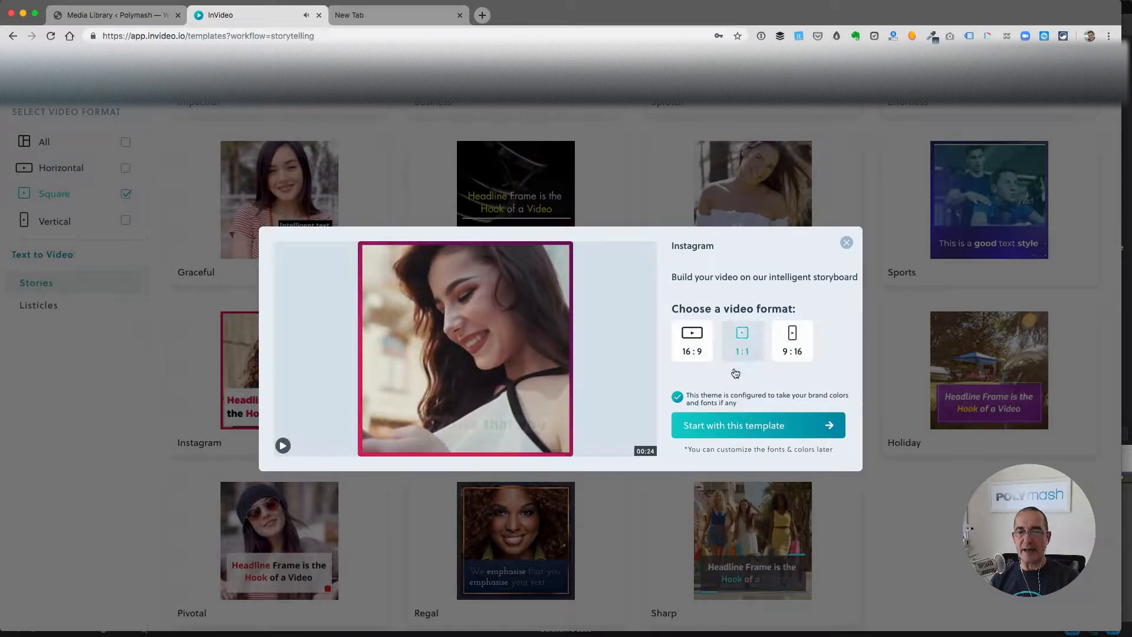
click(732, 426)
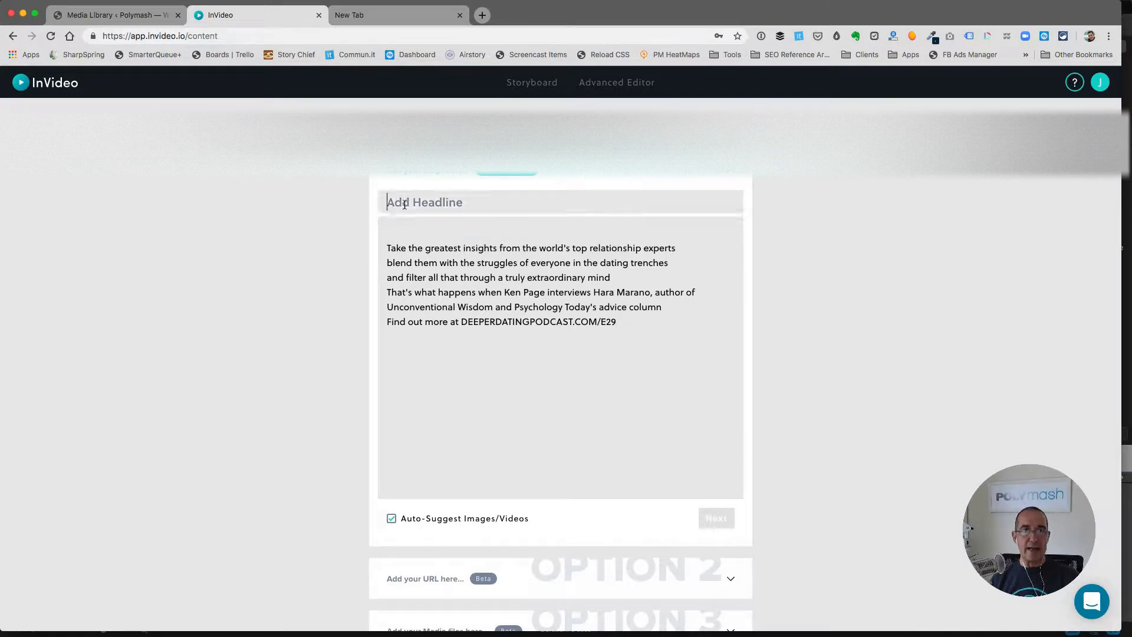
- Add the headline 'What We Need To Know About Love' to the podcast script
text(What We Need To Know About Love)
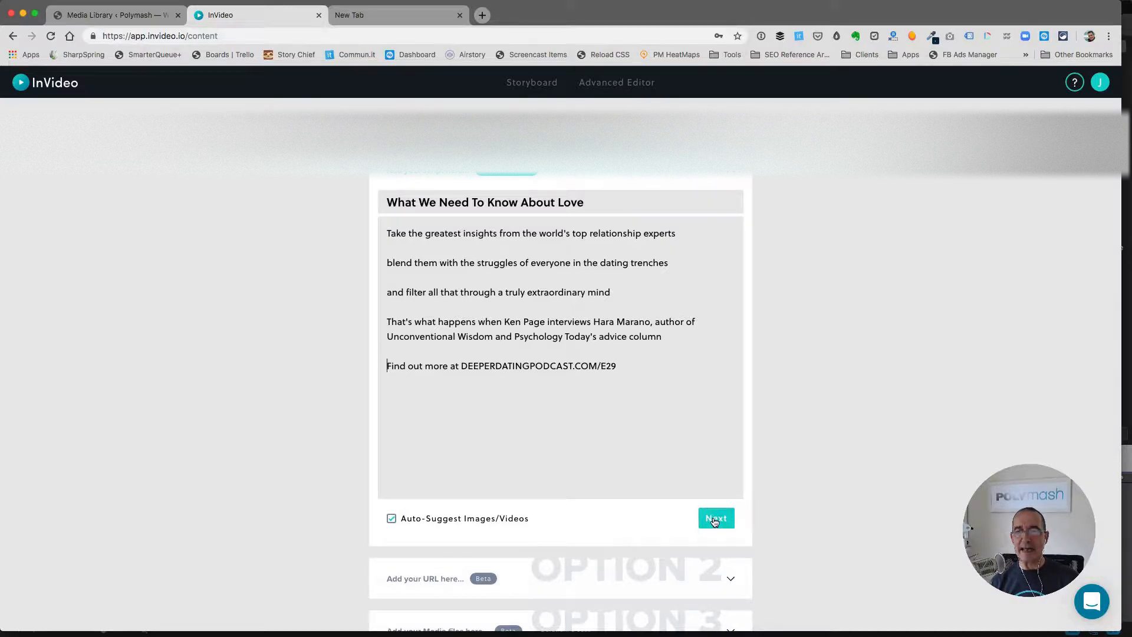
- Generate storyboard scenes with auto-suggested media and scroll through the results
click(715, 518)
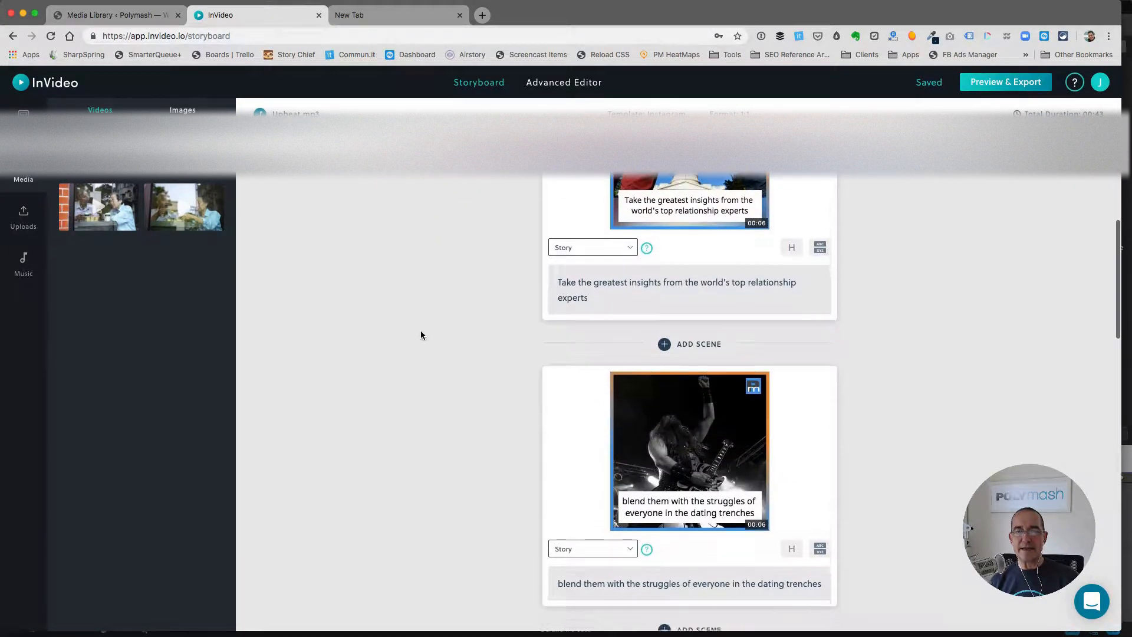
scroll(down, 3)
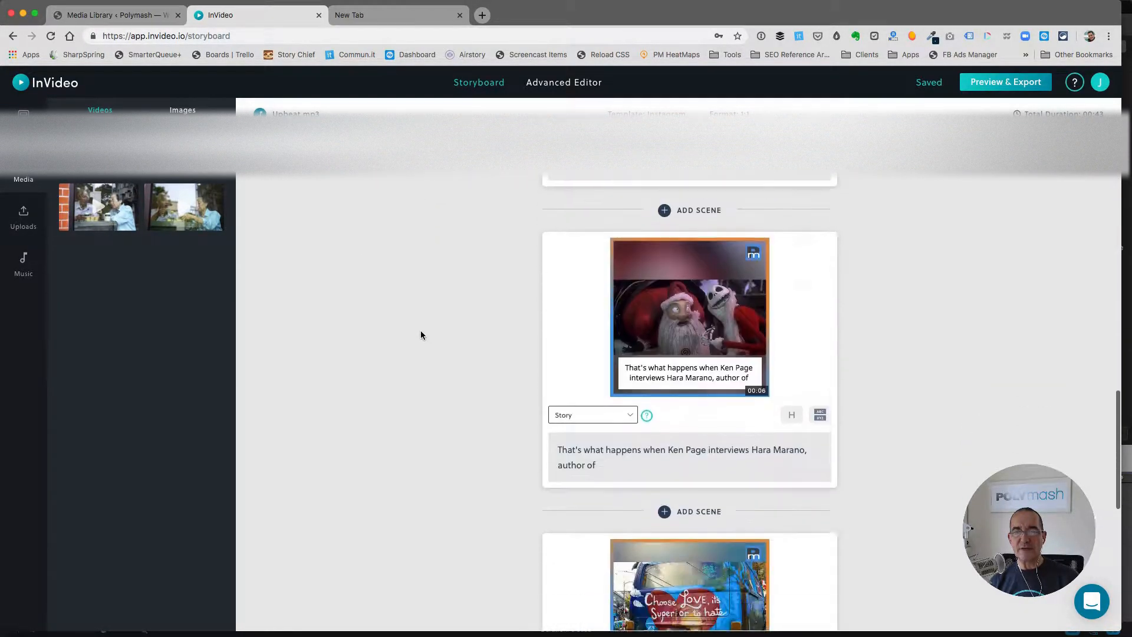
scroll(down, 3)
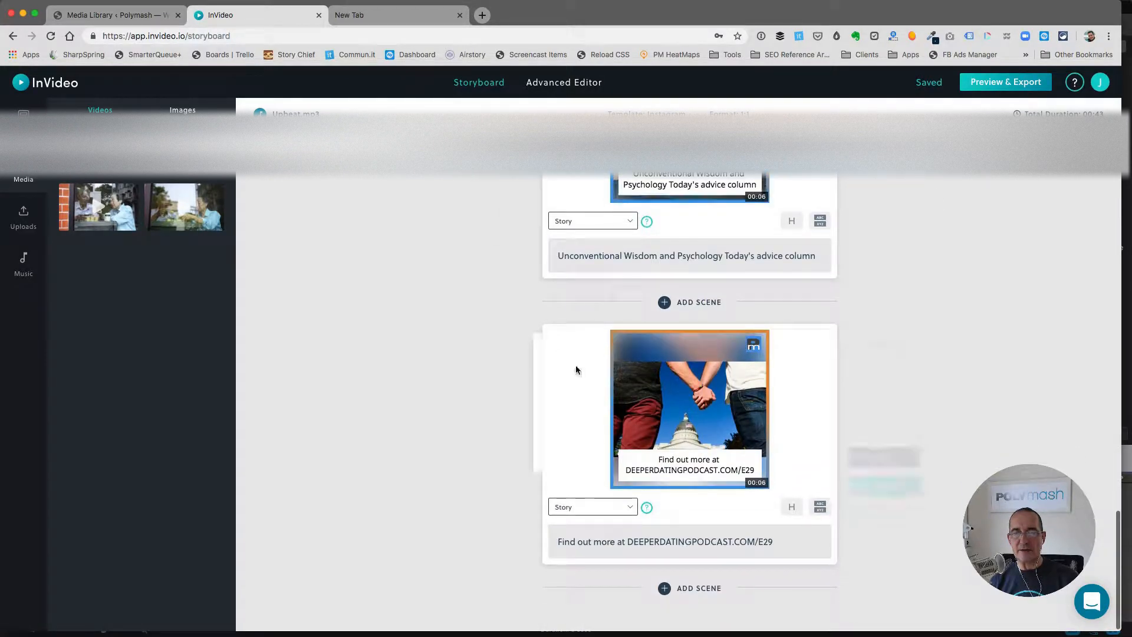
scroll(down, 3)
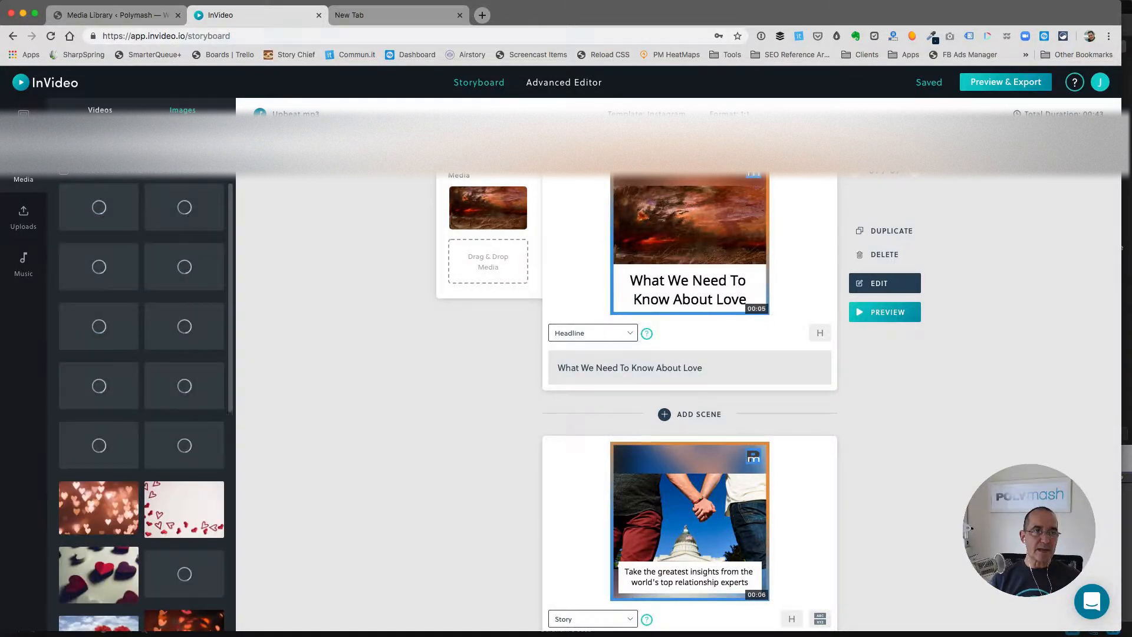
- Browse the heart and love stock images and videos for the headline scene
scroll(down, 3)
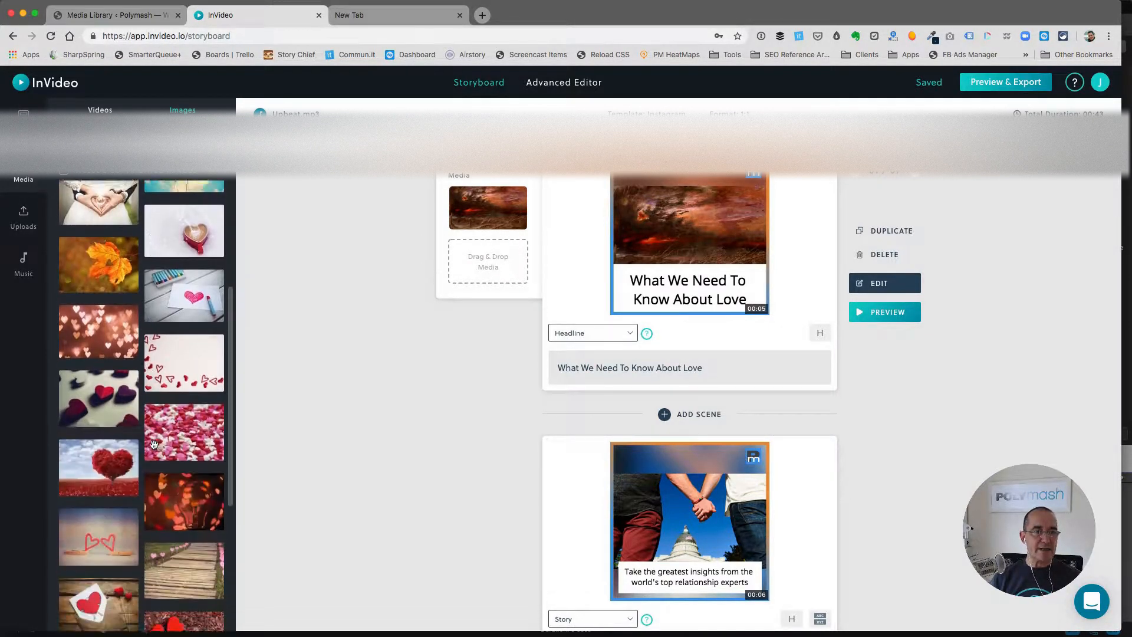
scroll(down, 3)
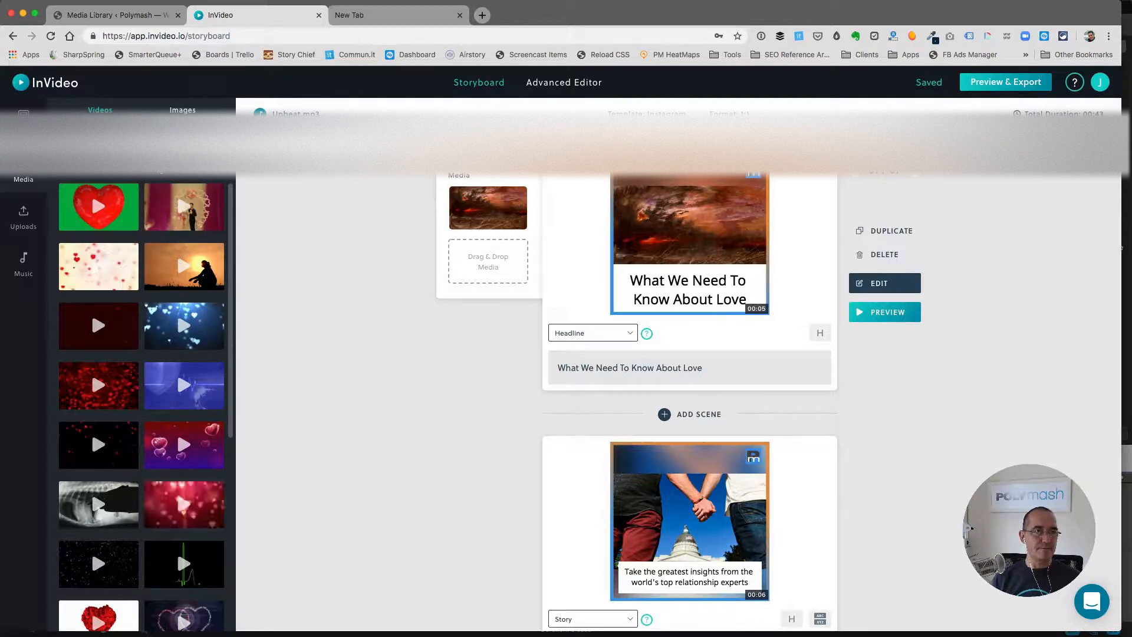
scroll(down, 3)
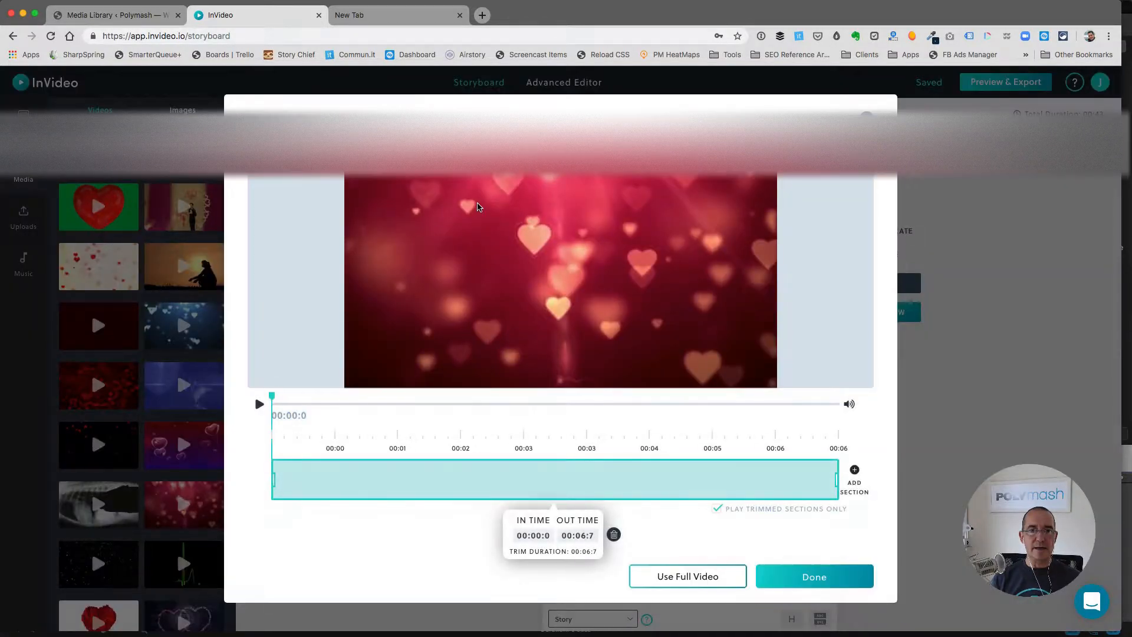
mouse_move(640, 455)
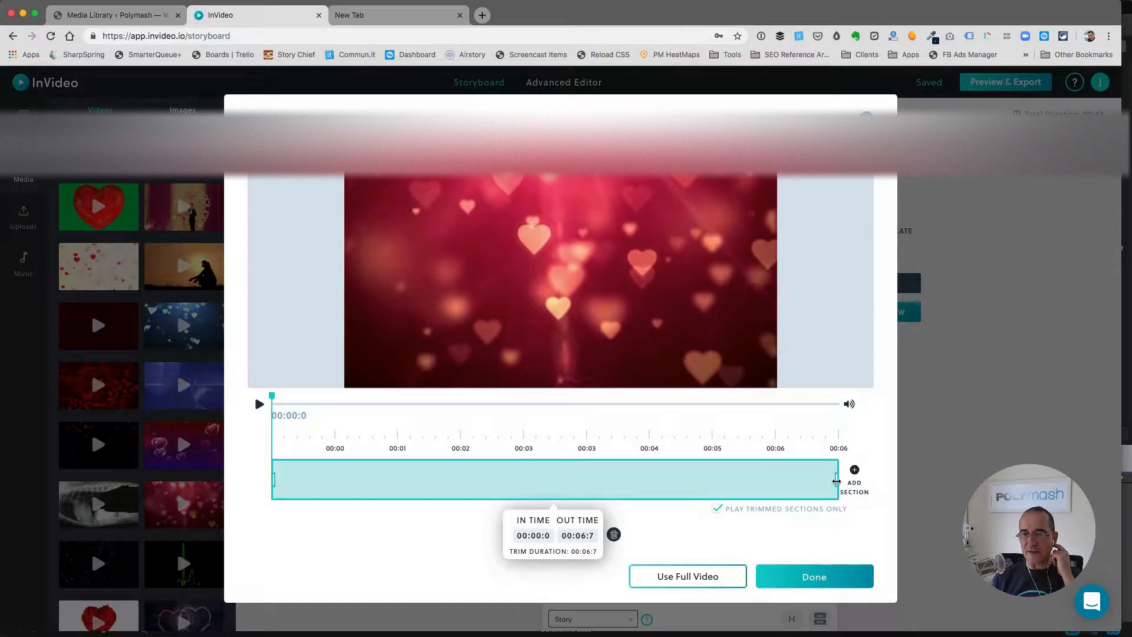
mouse_move(331, 458)
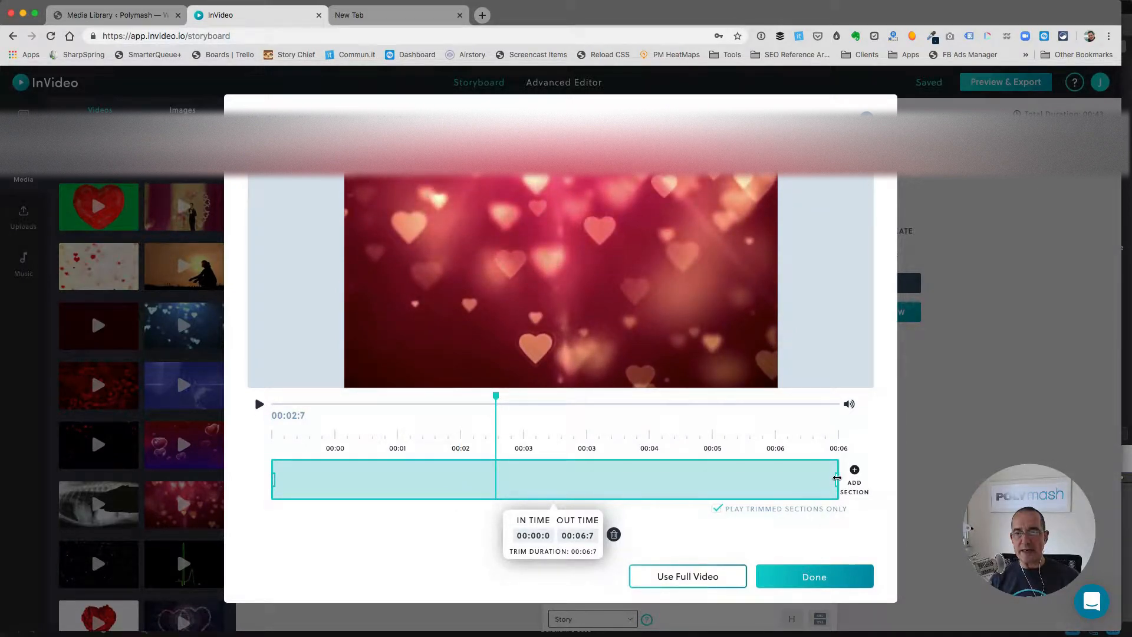
- Drag the hearts clip's end handle back to 00:03:0 and confirm the trim
drag(836, 479, 524, 479)
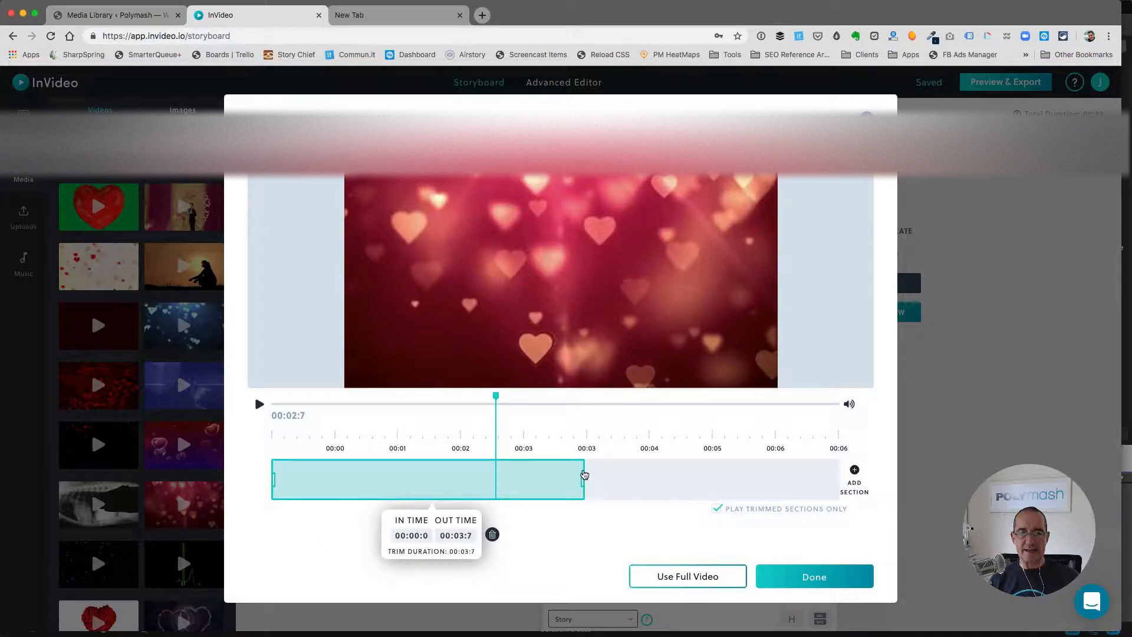
drag(583, 474, 534, 474)
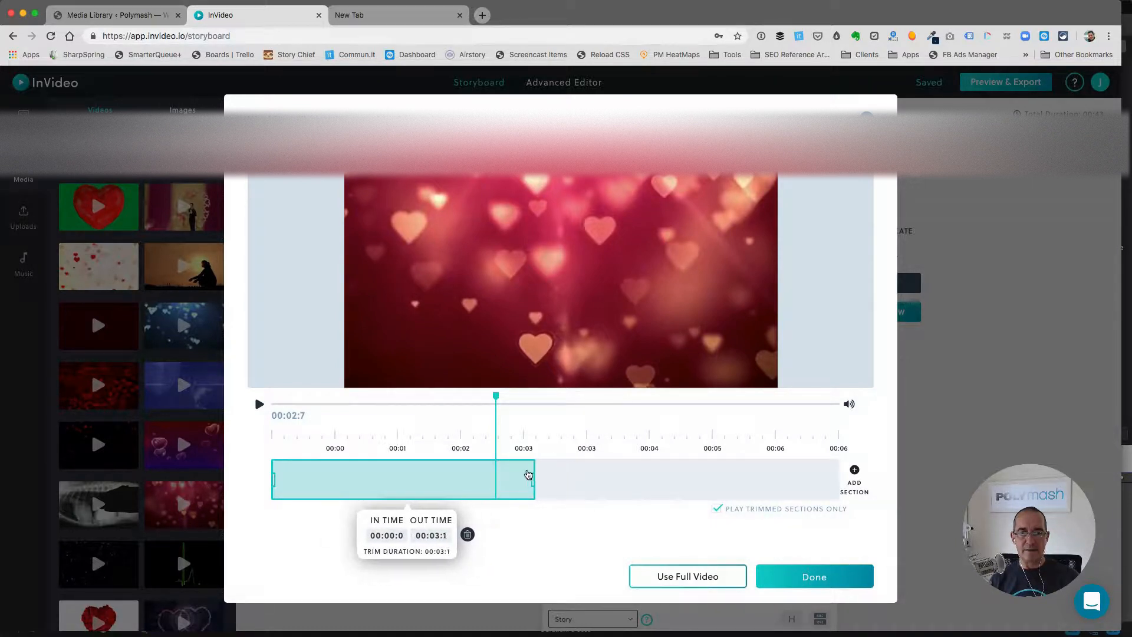
drag(535, 479, 526, 479)
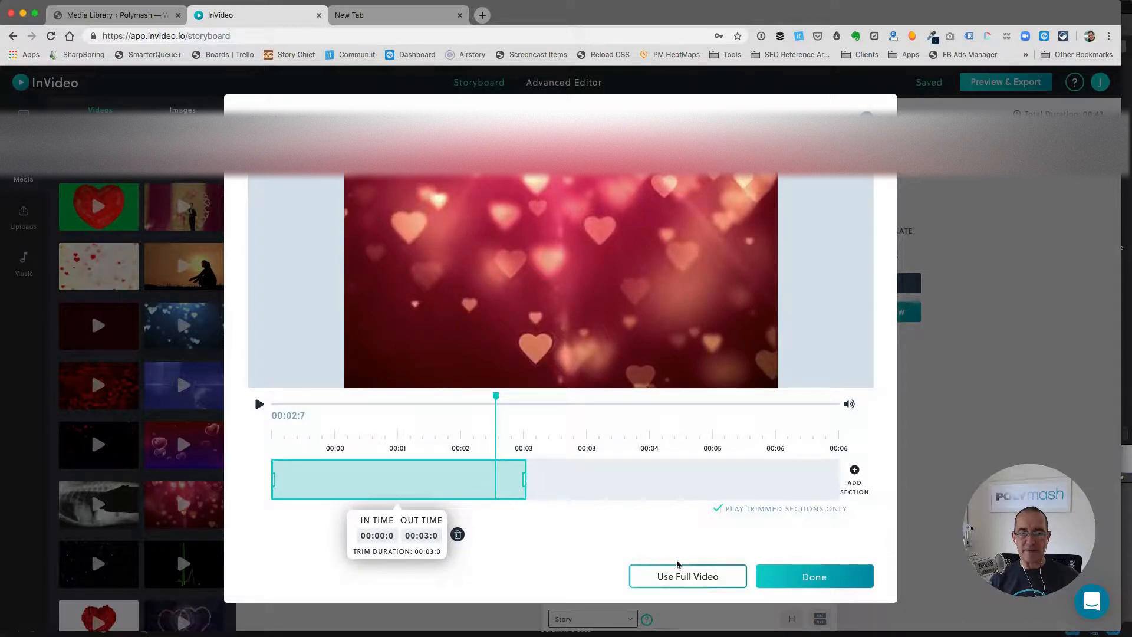
click(814, 576)
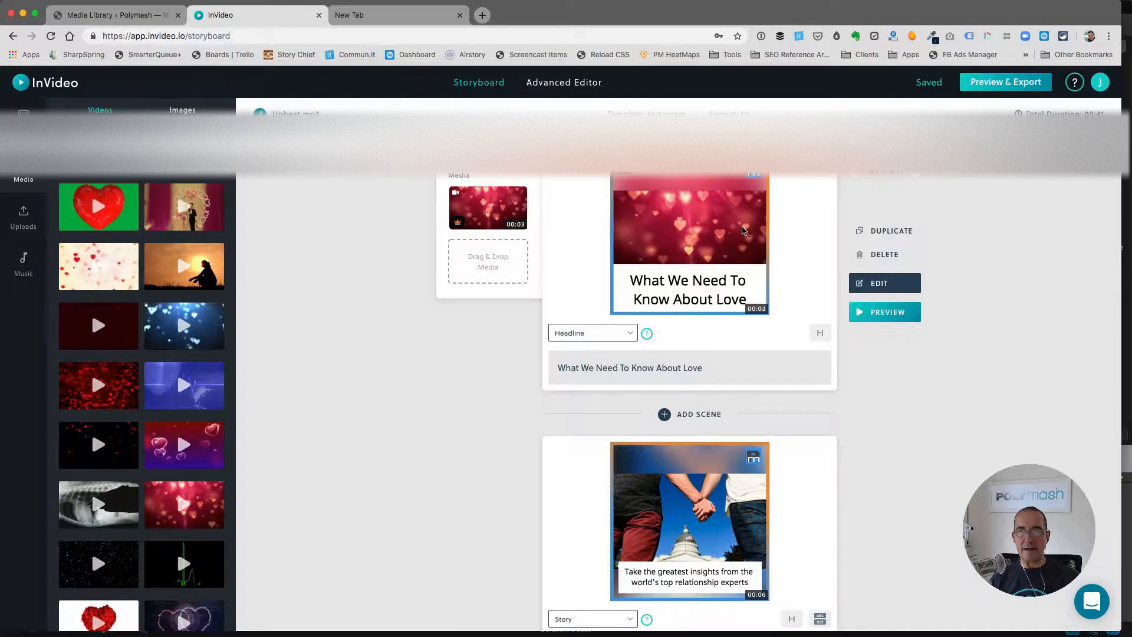
- Open the Edit Scene window for the first headline scene with the hearts clip
click(888, 312)
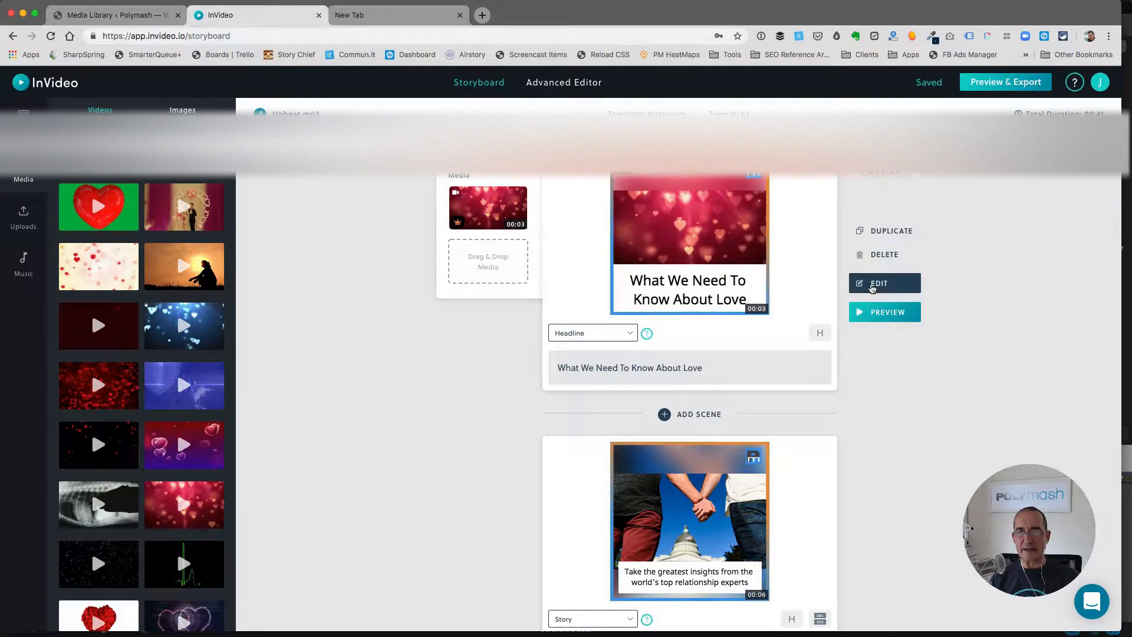
click(878, 283)
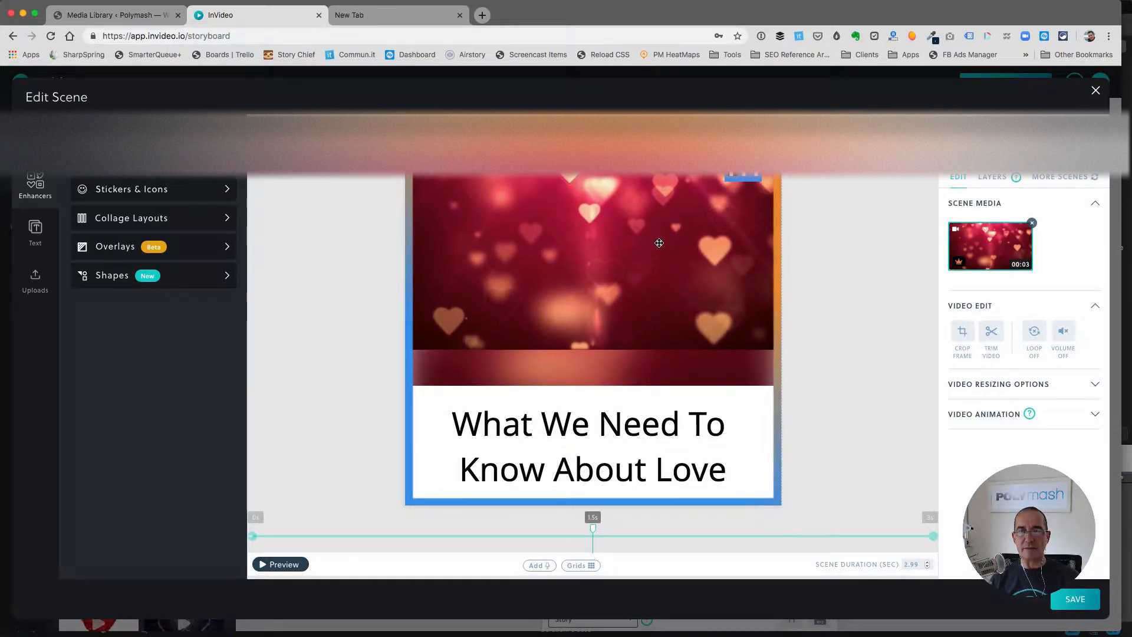
- Set the hearts clip to Crop To Screen resizing, save the scene, and scroll the storyboard
click(999, 383)
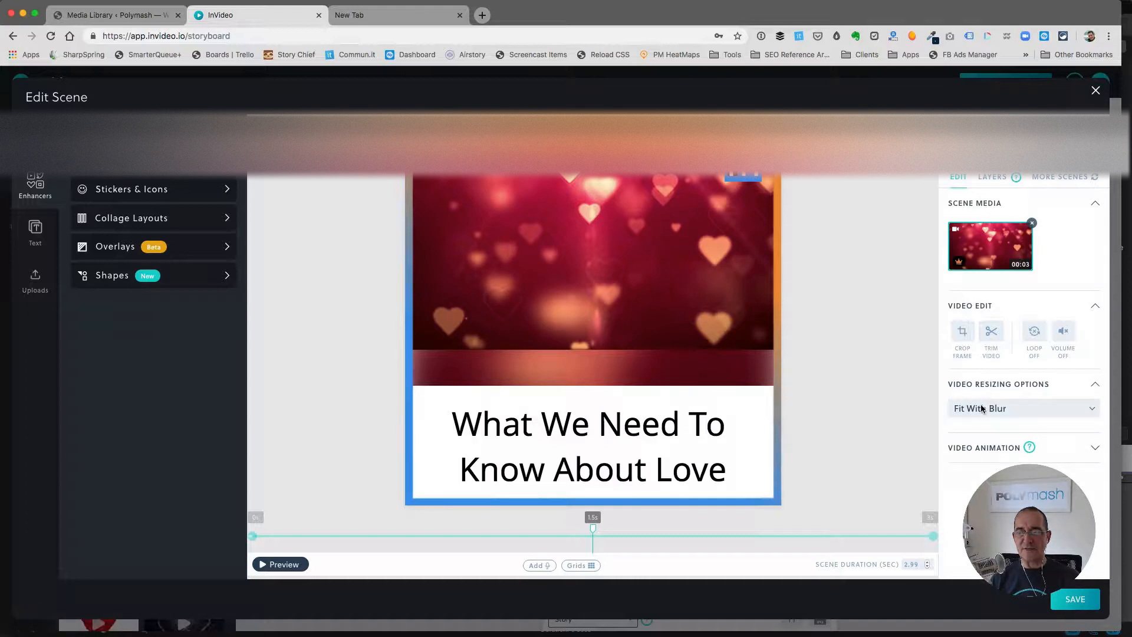
click(1022, 408)
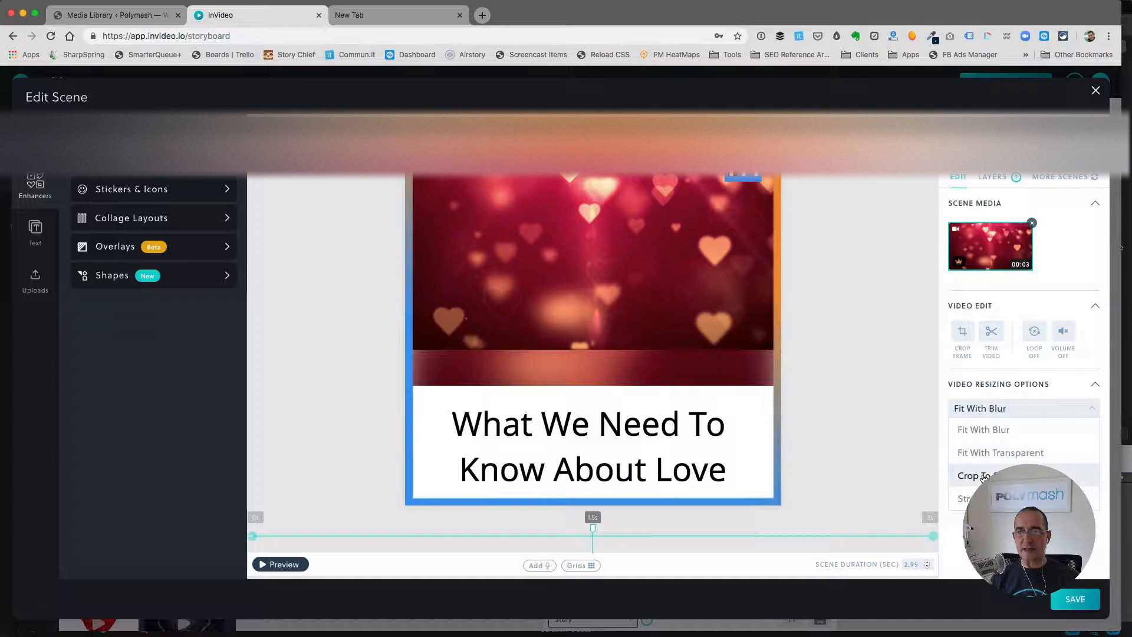
click(975, 475)
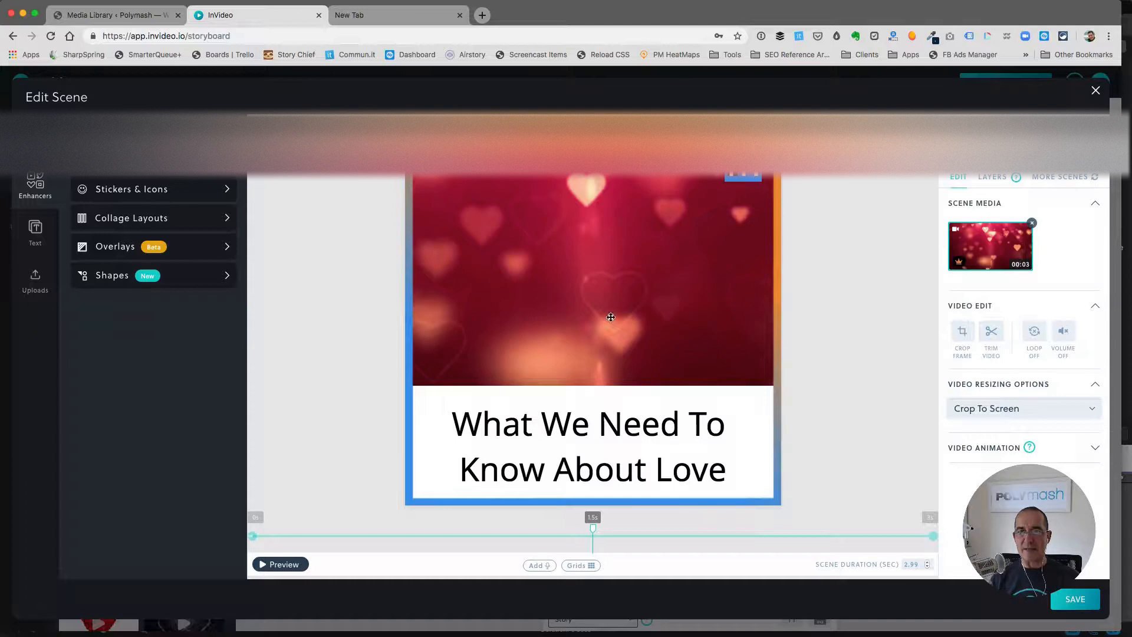
click(281, 564)
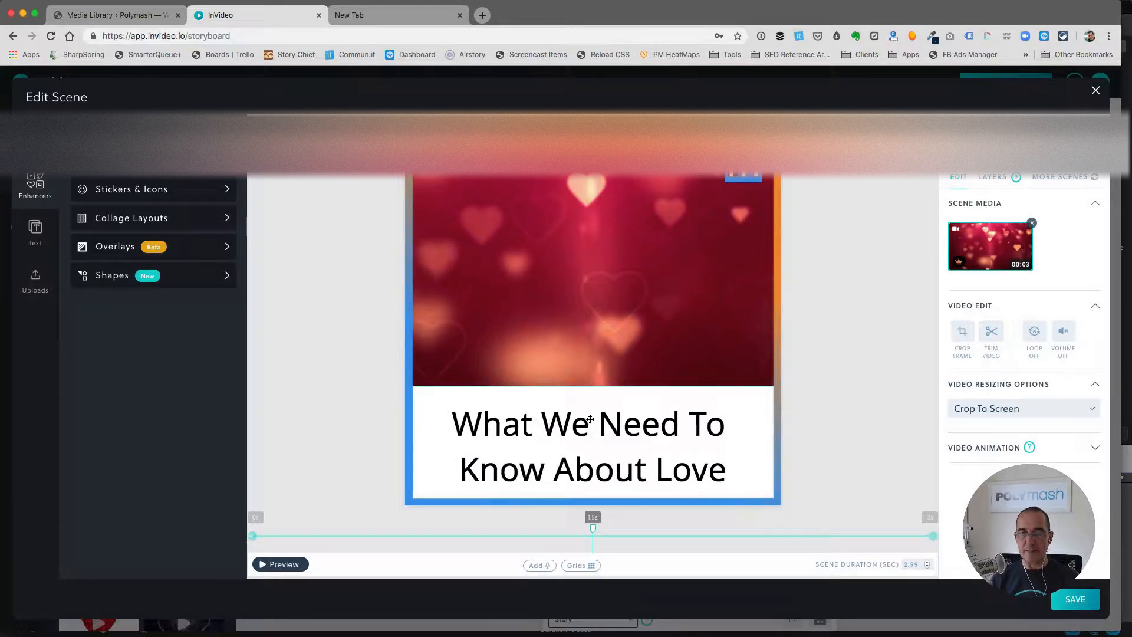
click(1095, 90)
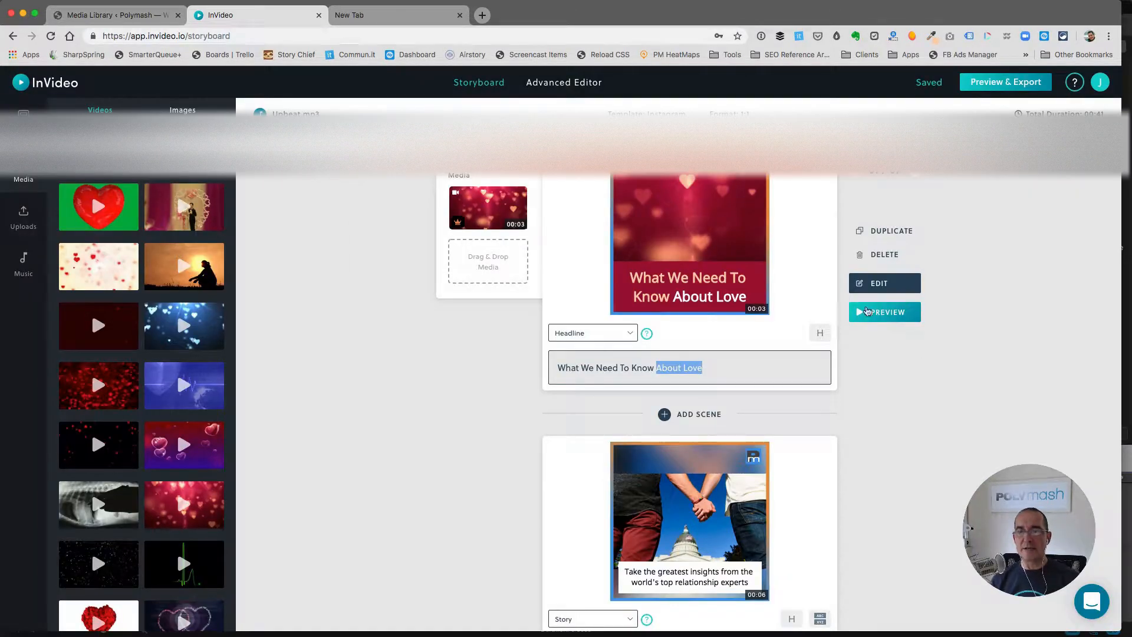
mouse_move(894, 348)
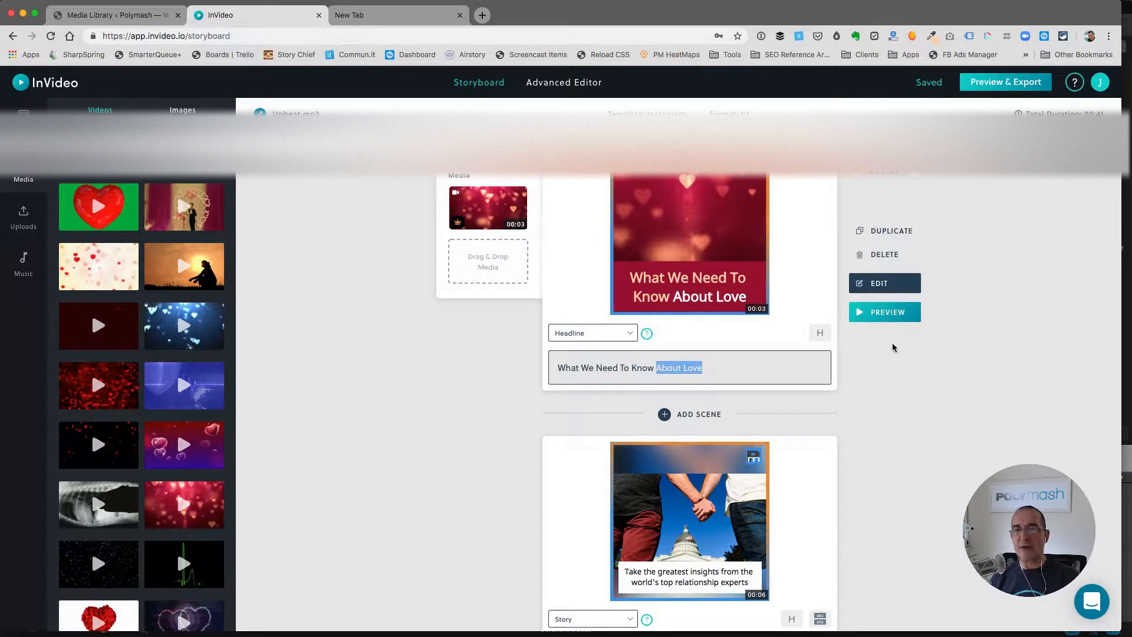
scroll(down, 3)
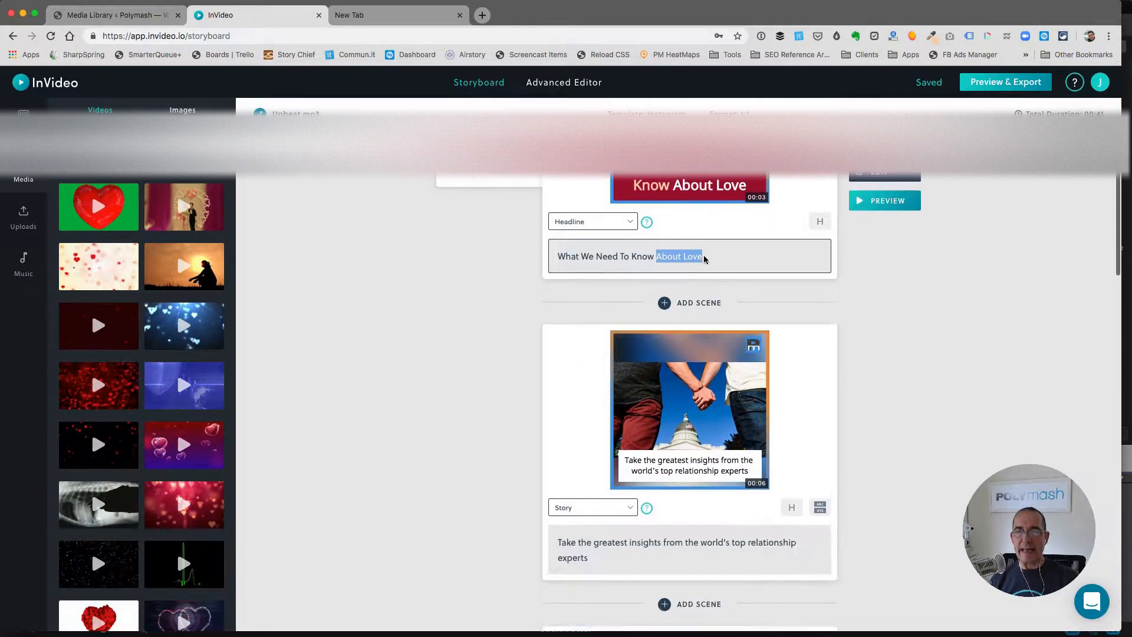
- Scroll the storyboard down to the second scene's media slot
scroll(down, 3)
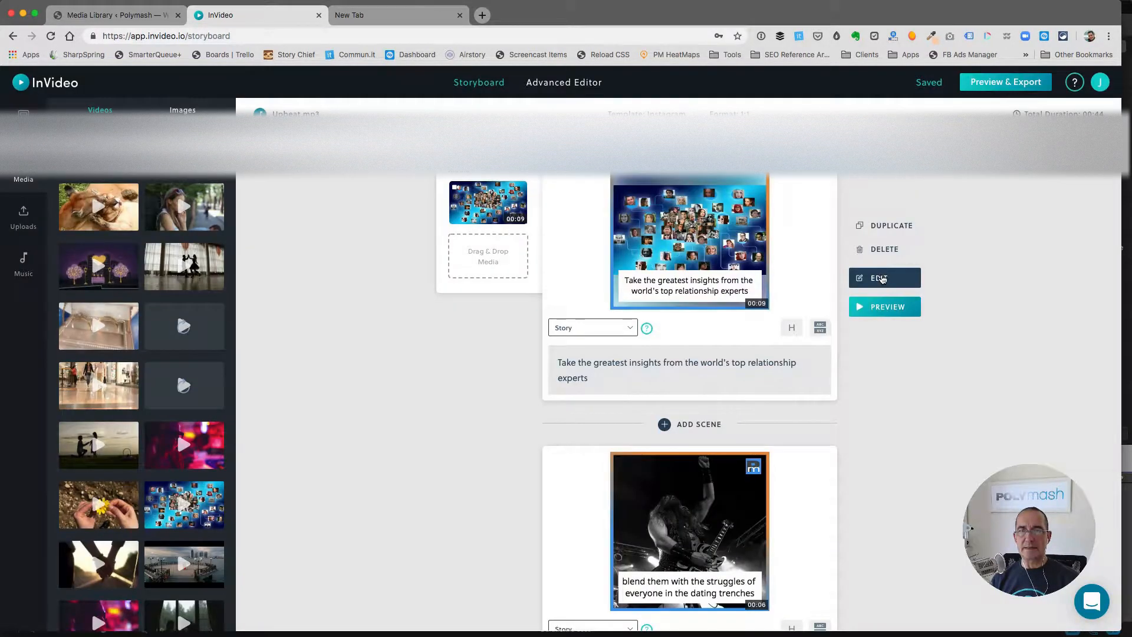
- Set the faces scene duration to 5 seconds, accept the cut warning, preview, and save
click(884, 277)
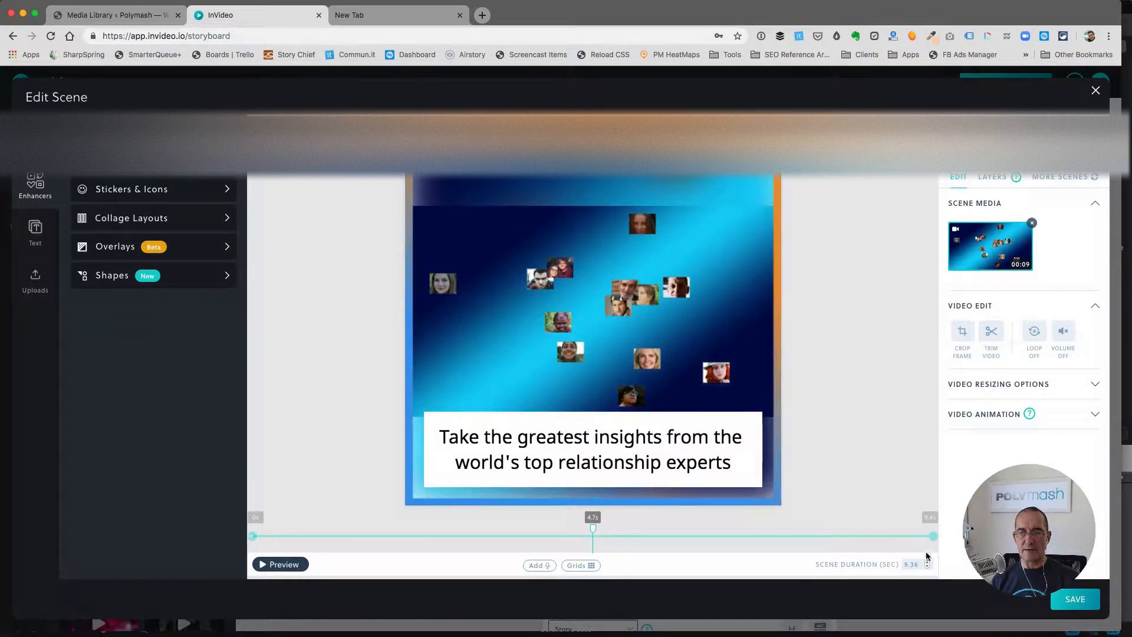
drag(593, 527, 931, 527)
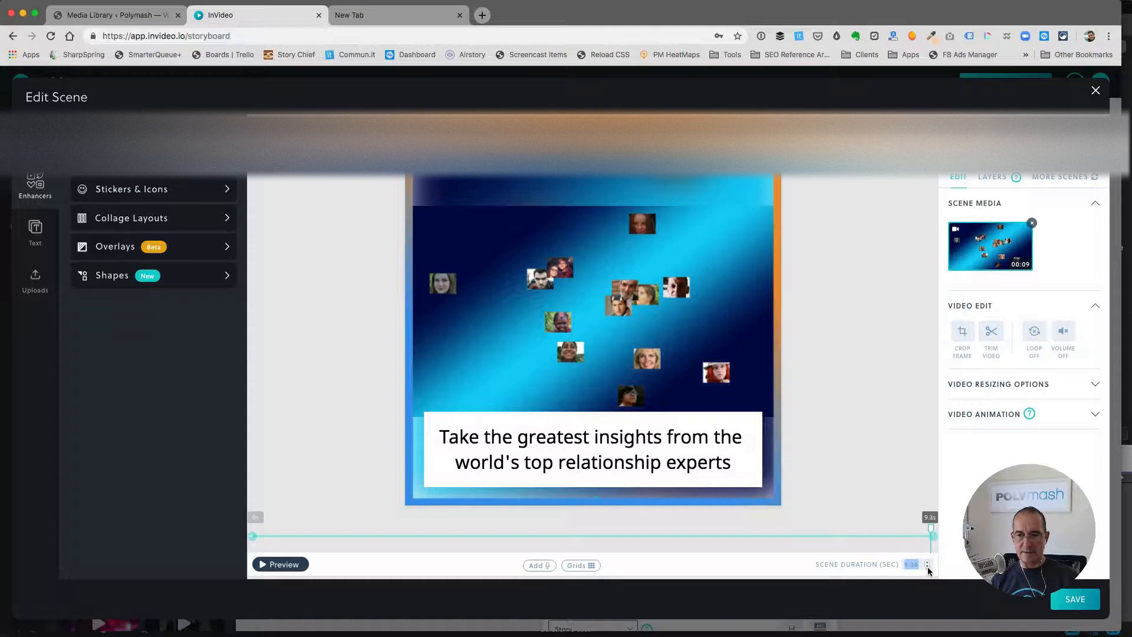
click(927, 563)
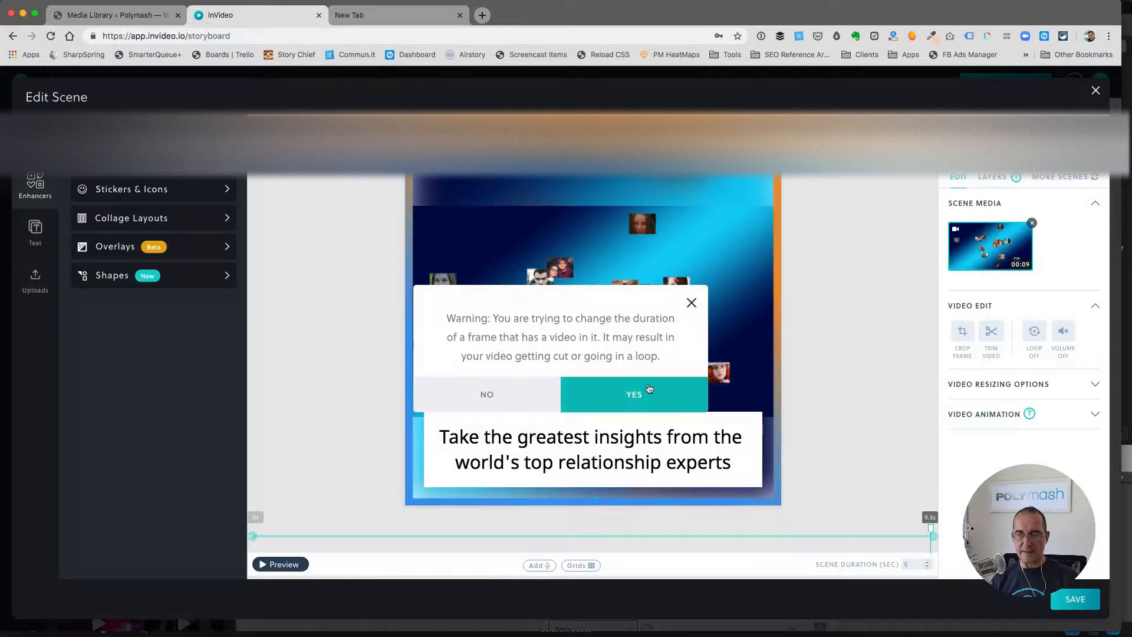
click(633, 394)
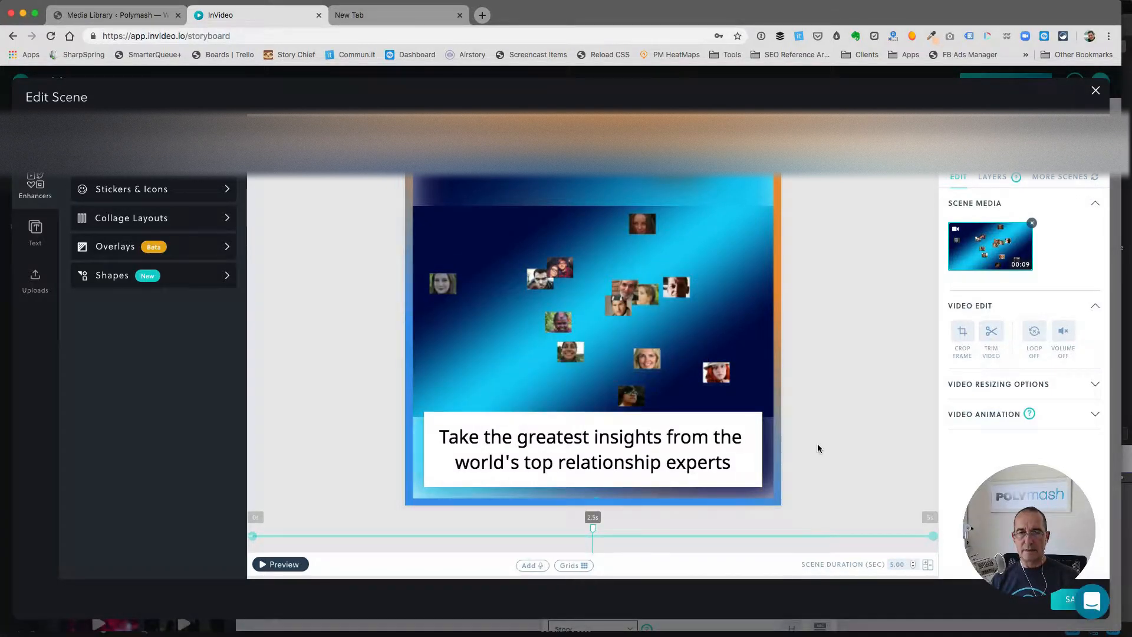
click(280, 564)
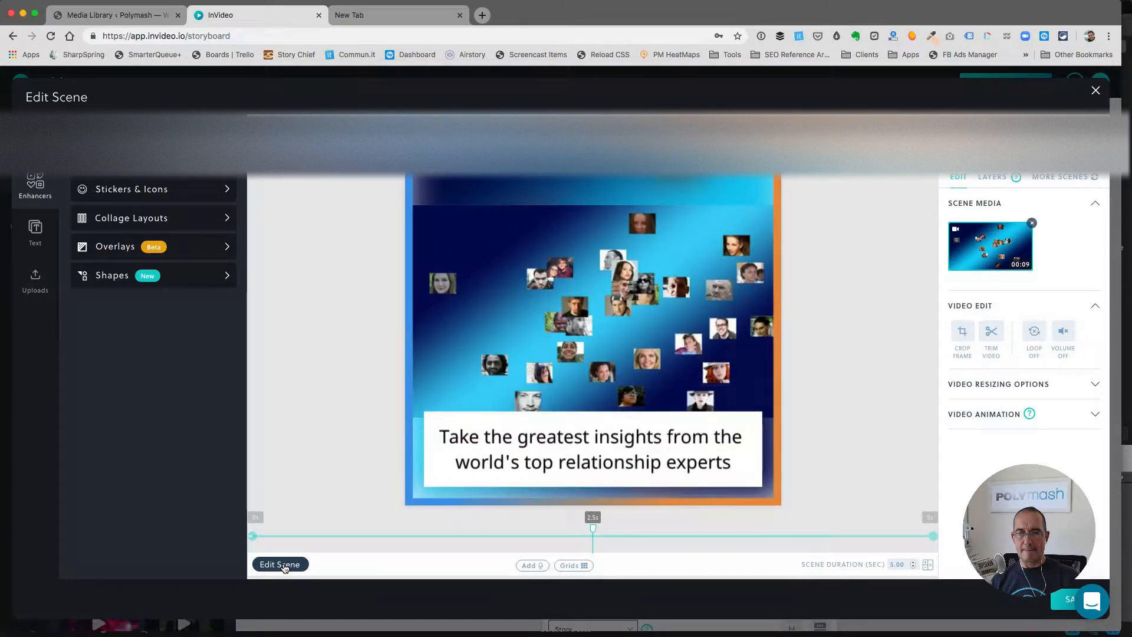
click(280, 564)
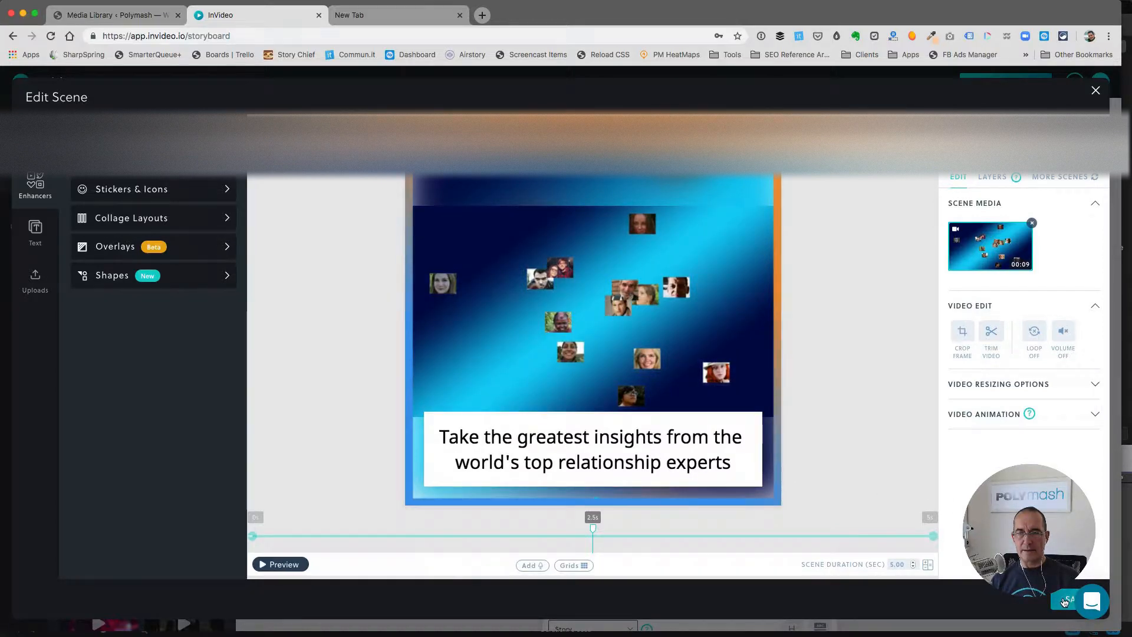
click(1095, 90)
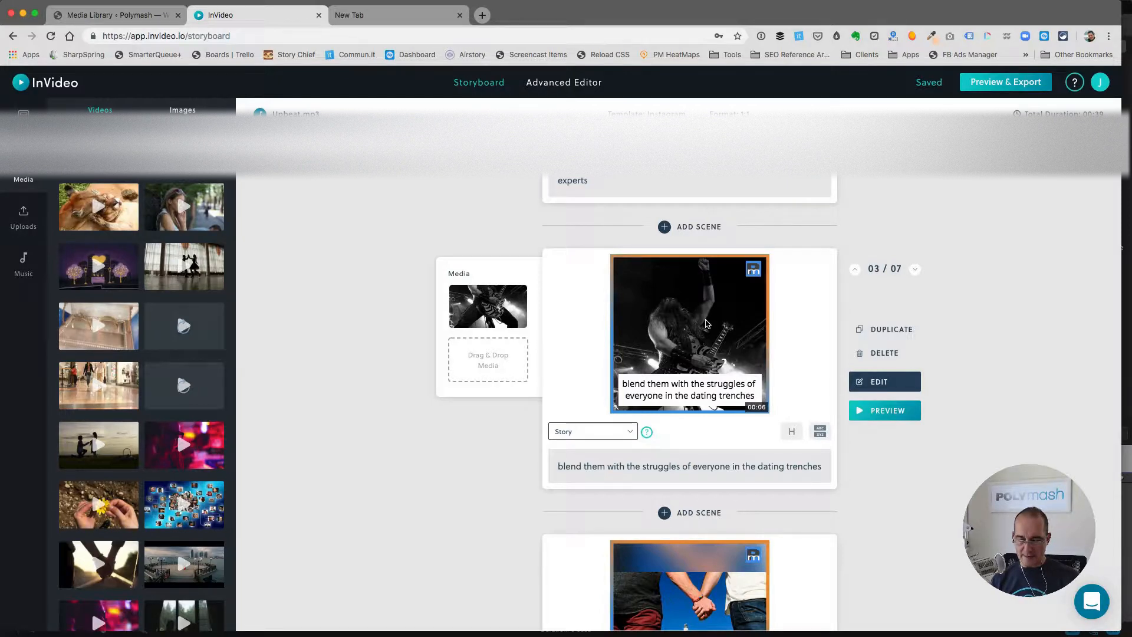
- Browse the Images library for a photo of people celebrating for scene 3
click(182, 110)
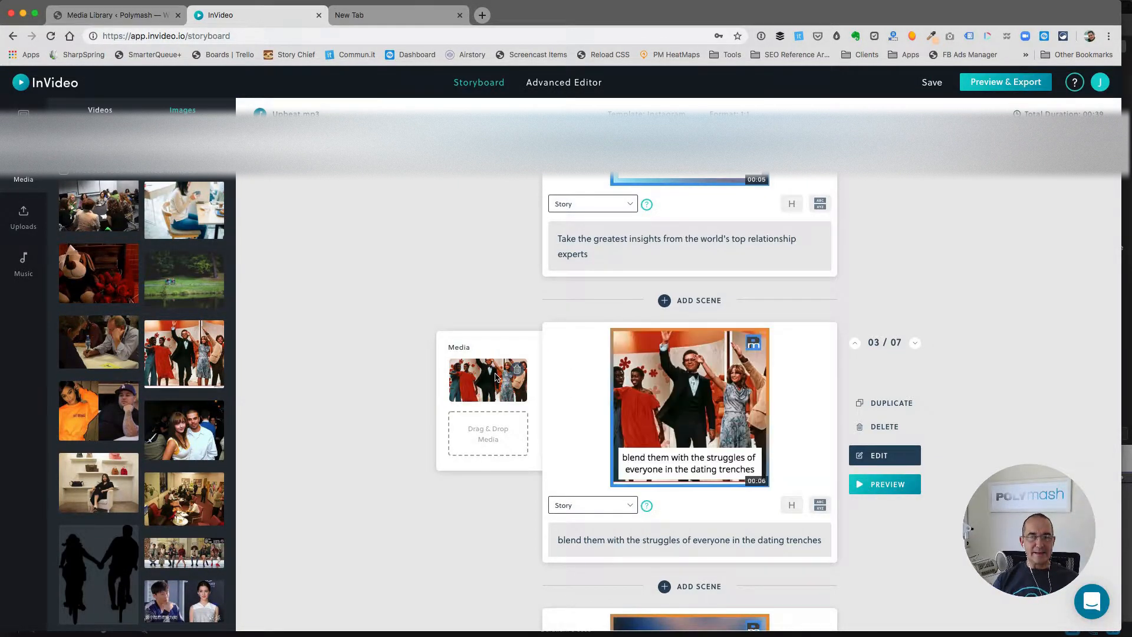
mouse_move(681, 414)
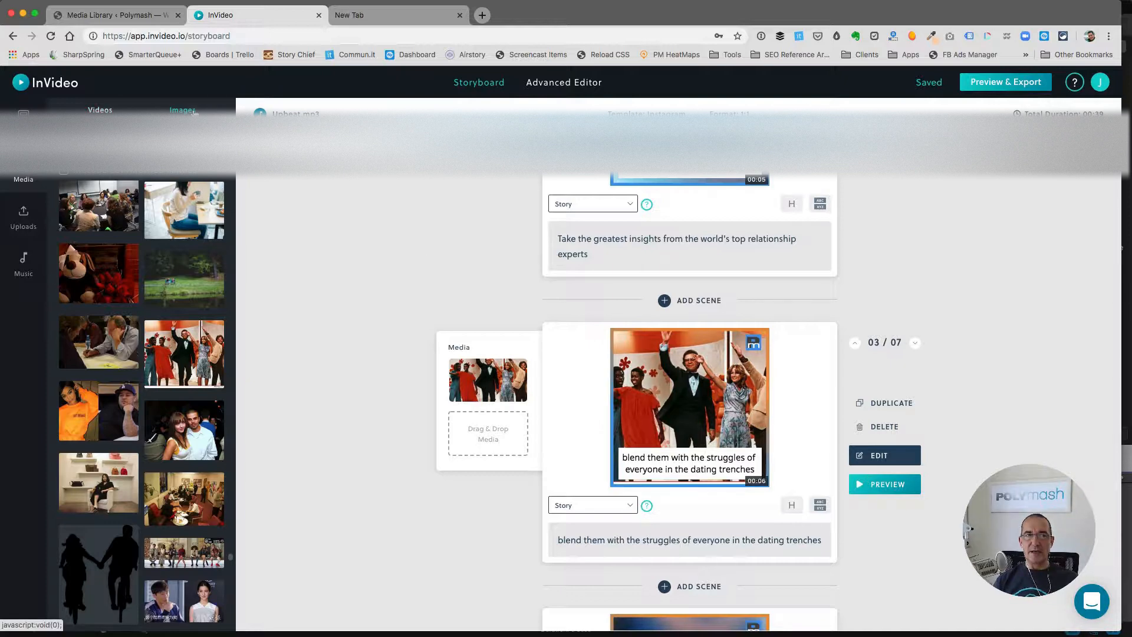
scroll(down, 3)
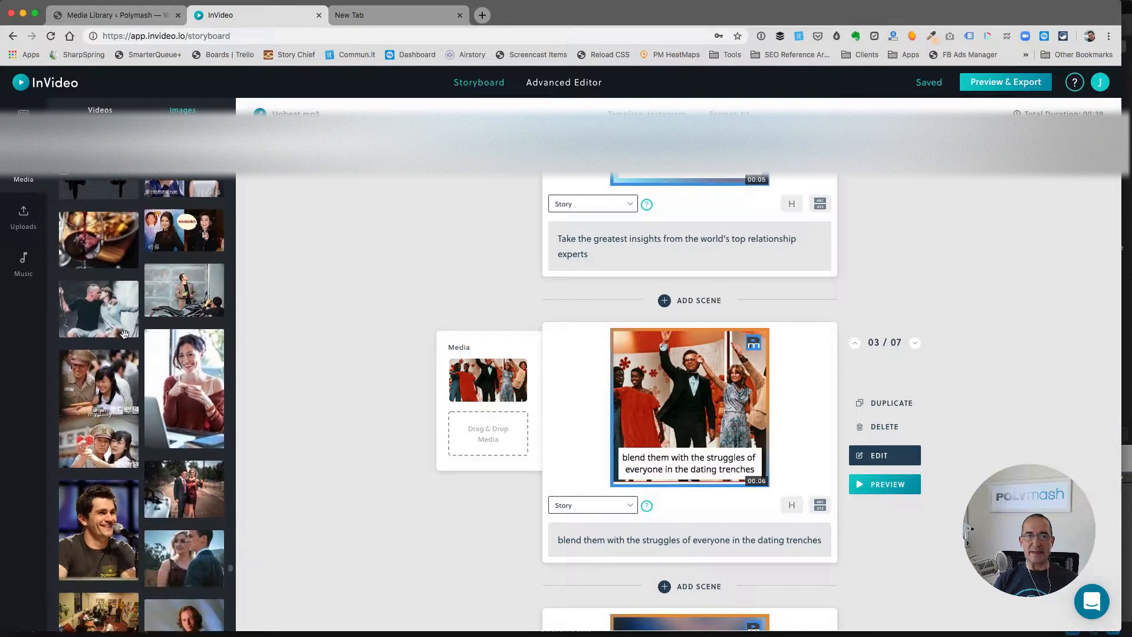
scroll(down, 3)
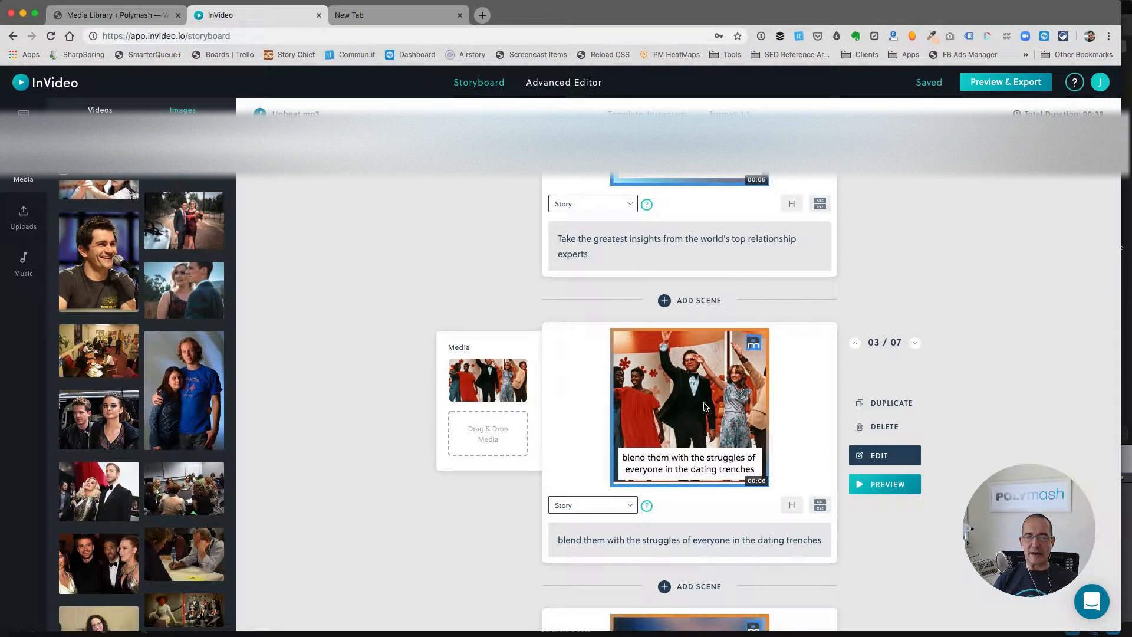
mouse_move(708, 411)
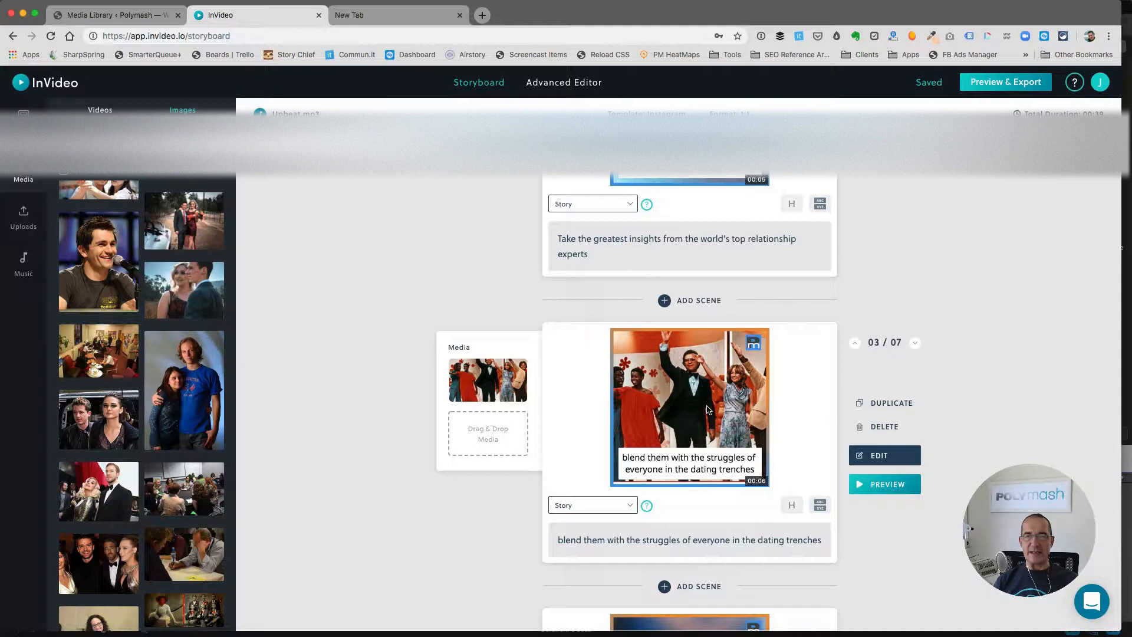
mouse_move(656, 398)
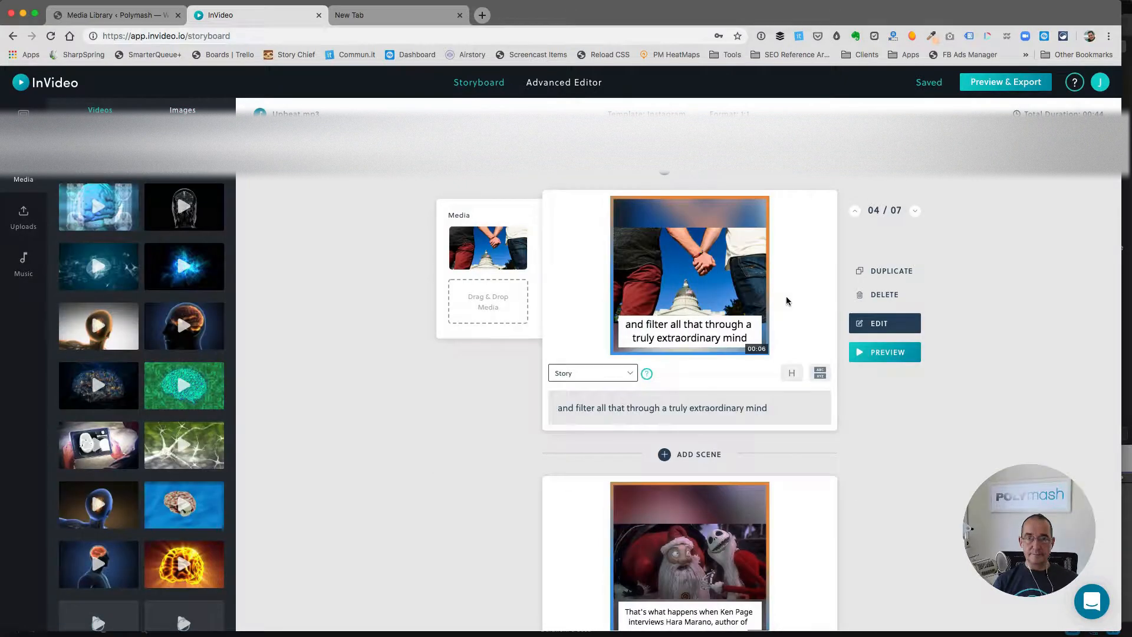
mouse_move(708, 299)
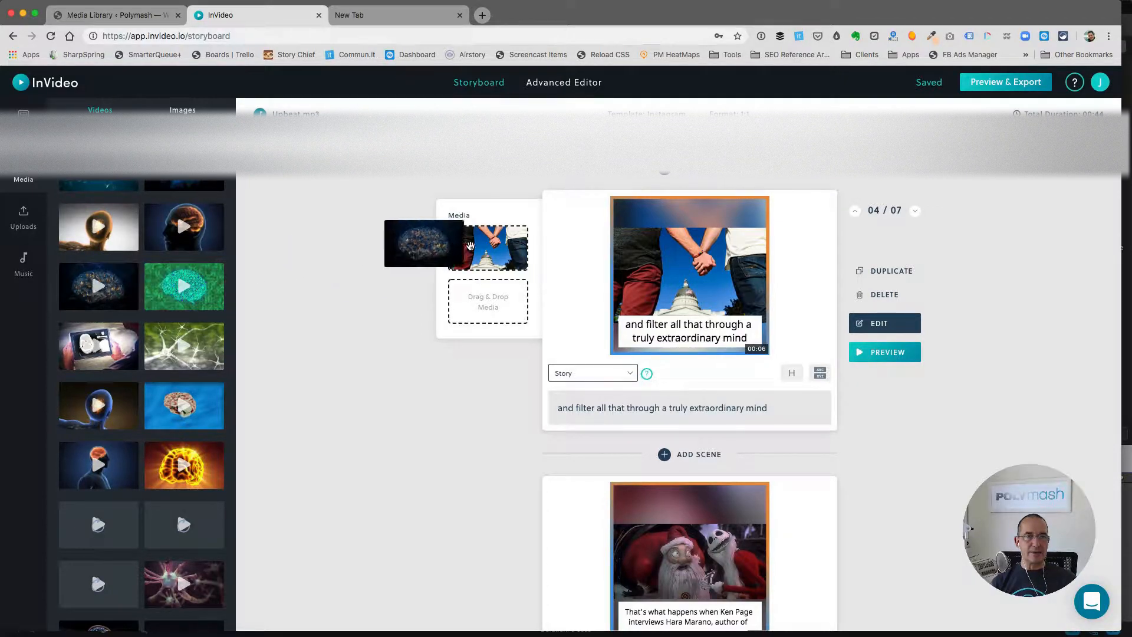
- Place the glowing brain clip in scene 4, trimmed to 00:05.0–00:11.7
click(422, 243)
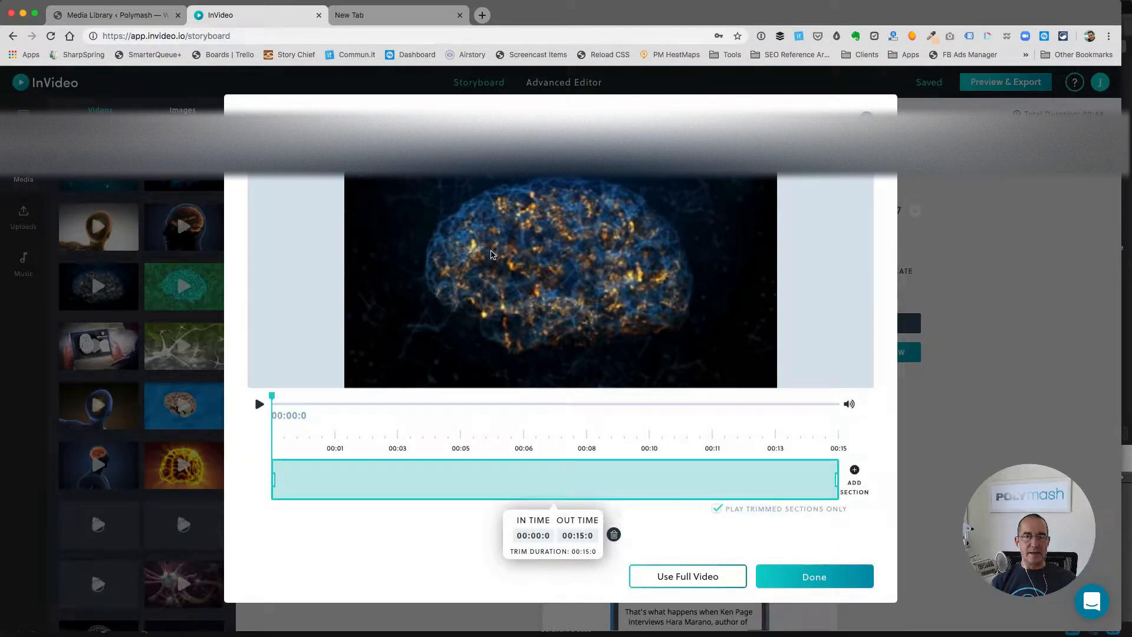
click(258, 403)
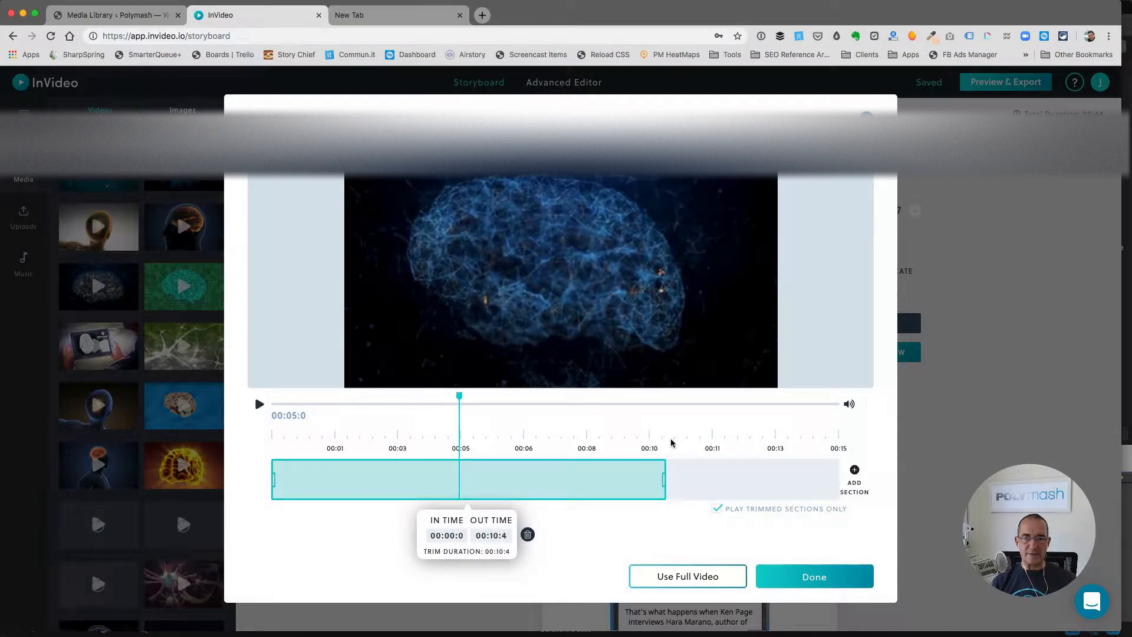
drag(662, 479, 711, 479)
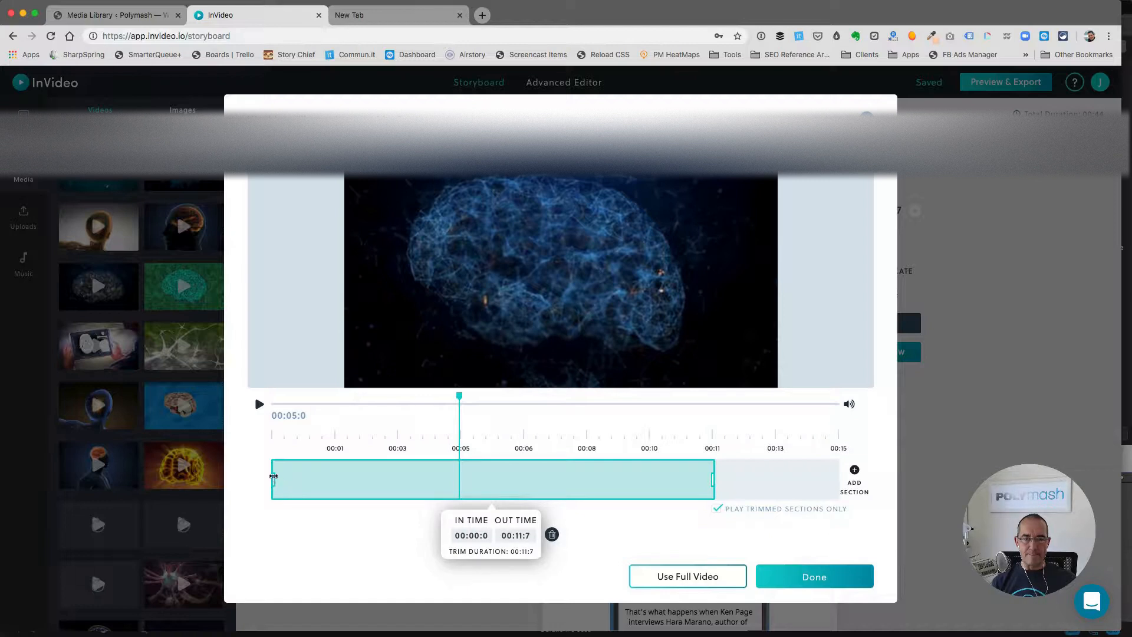
drag(273, 479, 464, 479)
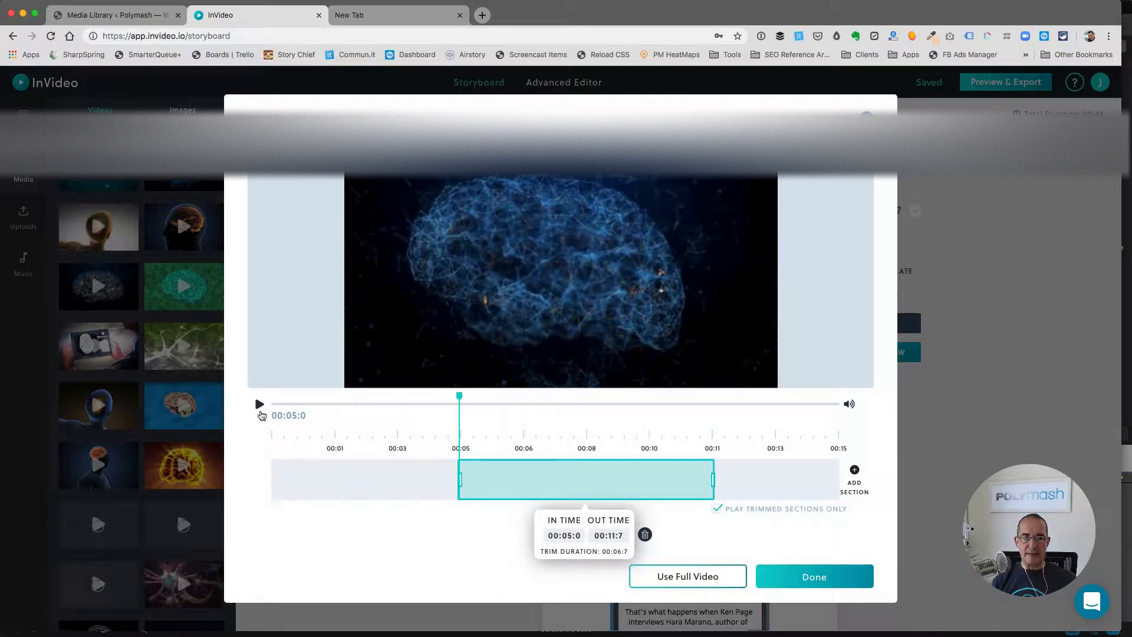
click(258, 403)
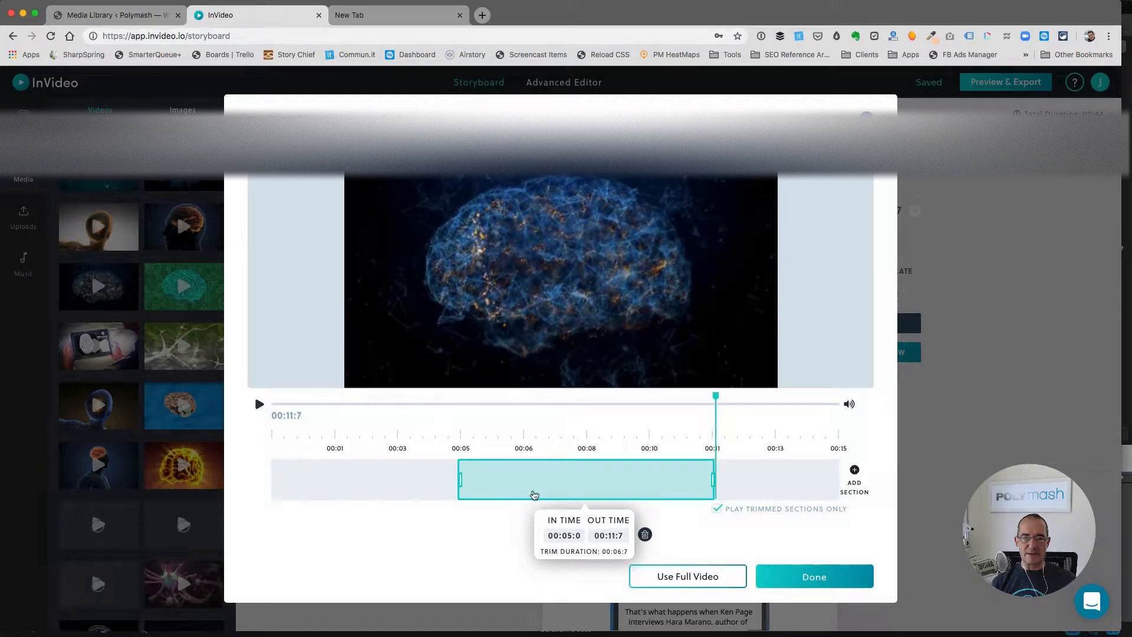
click(813, 576)
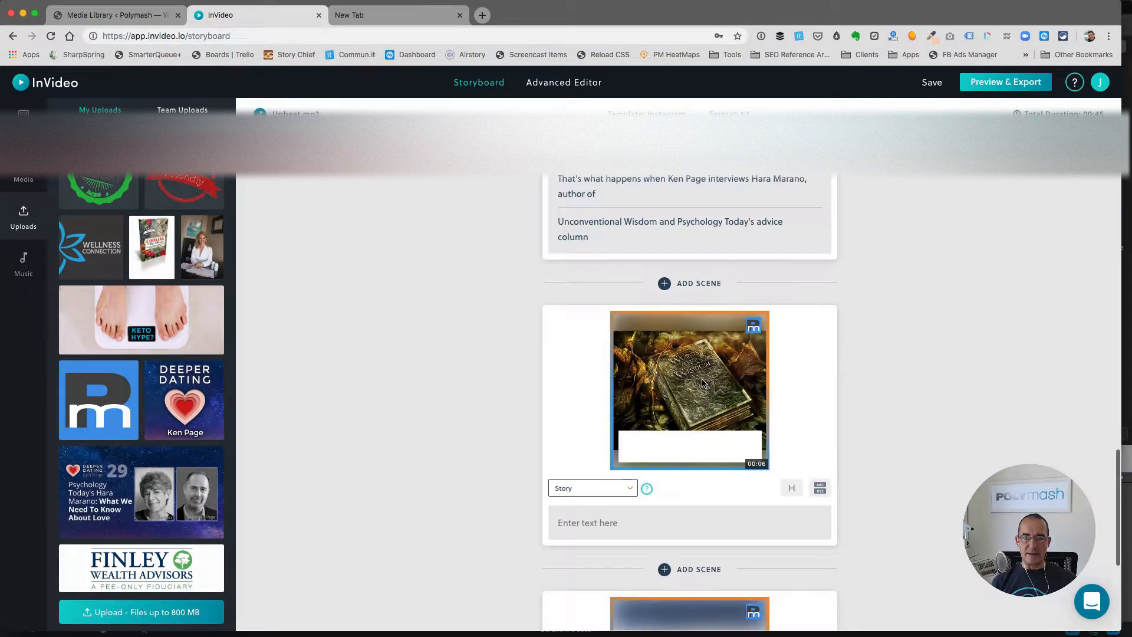
- Delete scene 6, the uncaptioned old-book image
click(689, 390)
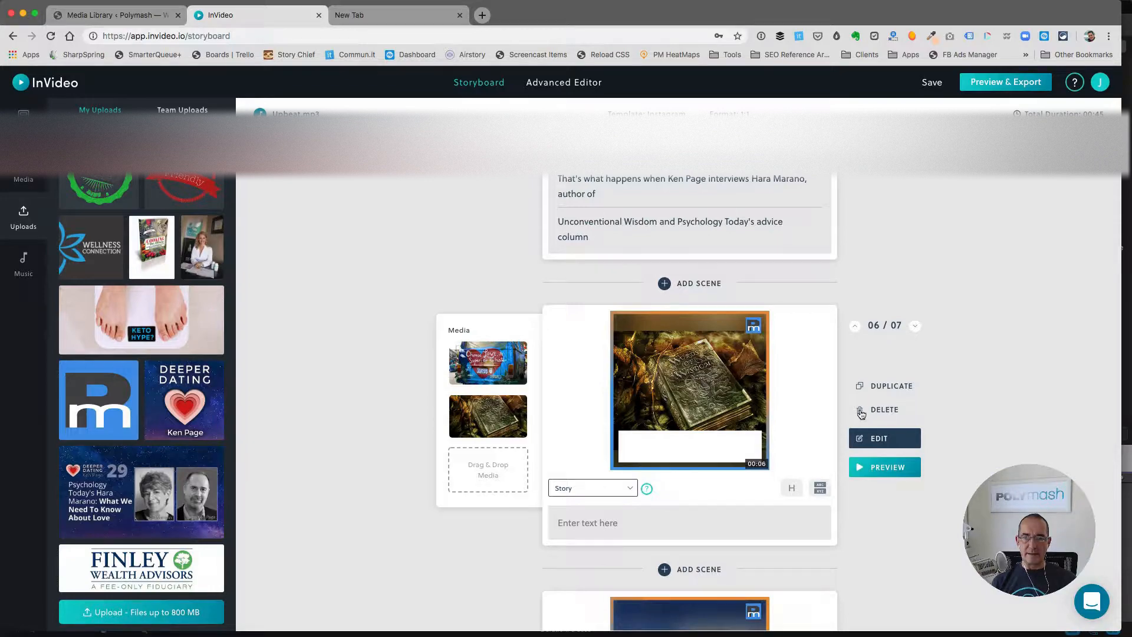
click(884, 409)
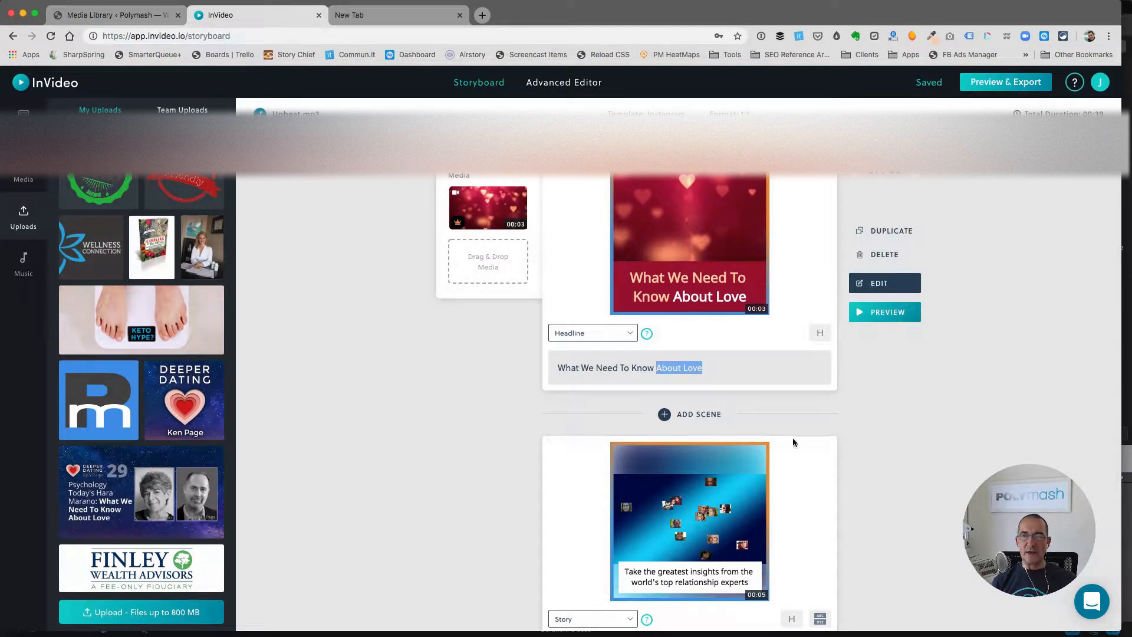
scroll(down, 3)
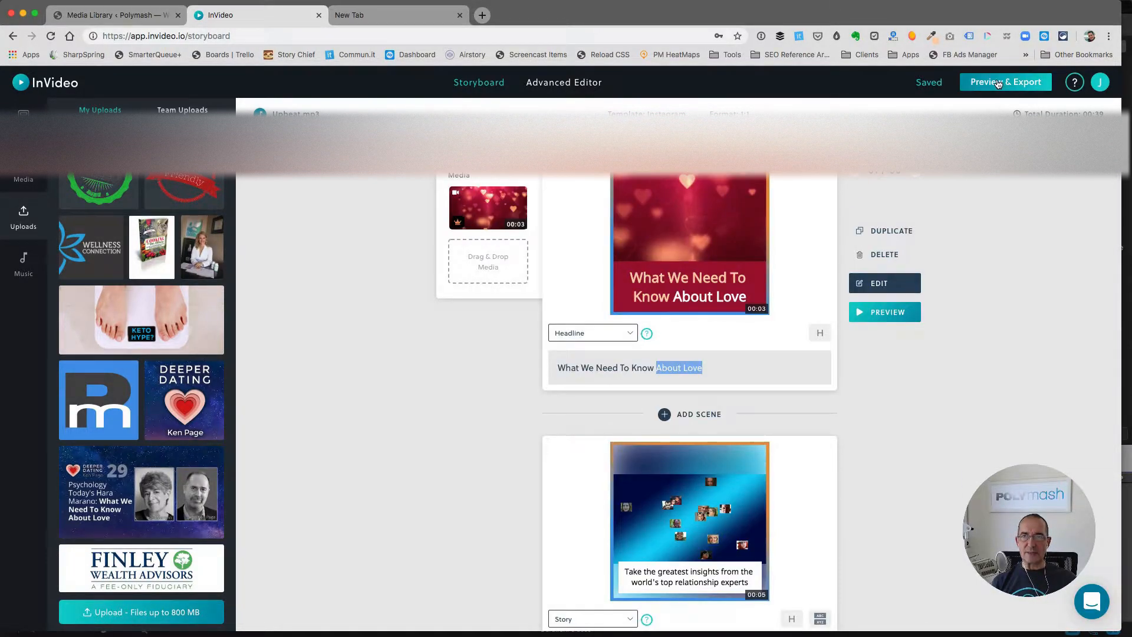
click(1005, 82)
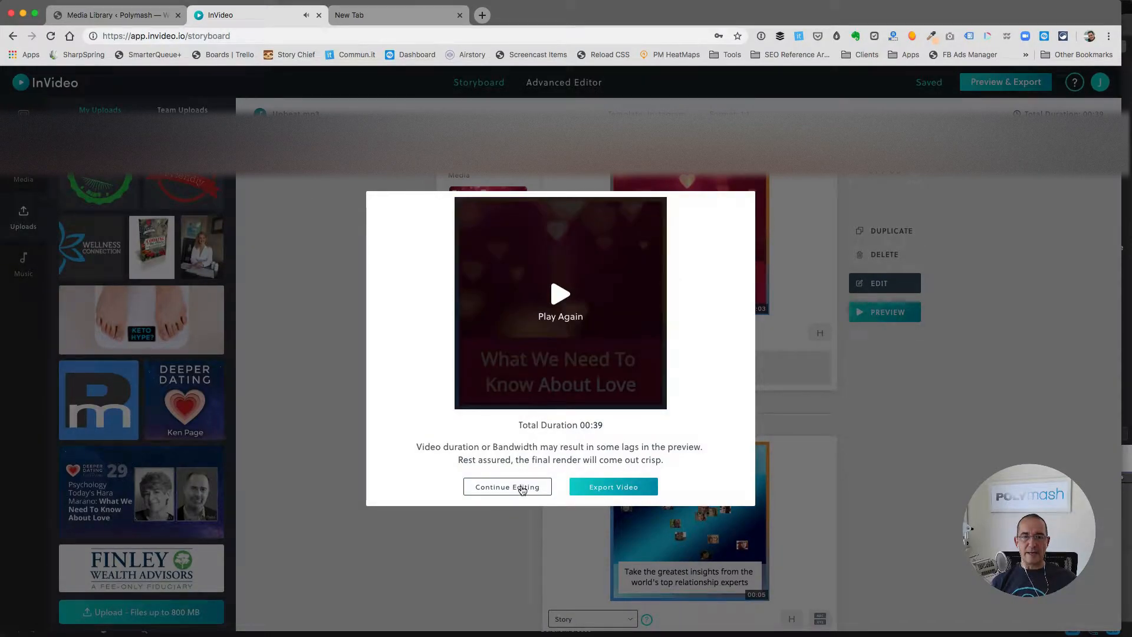
mouse_move(521, 478)
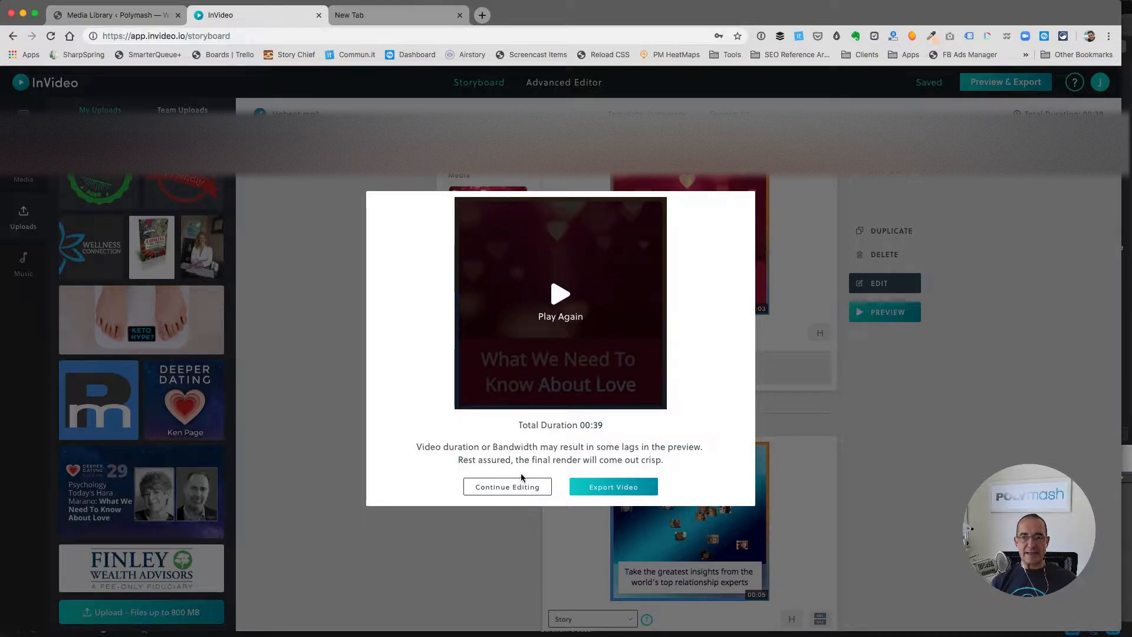
click(507, 486)
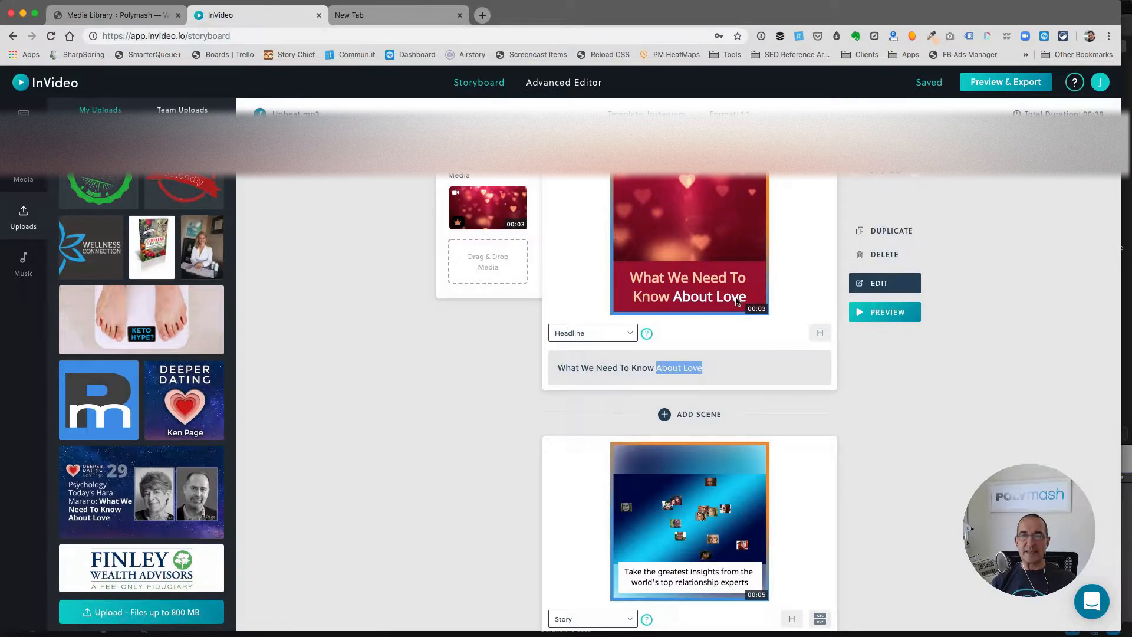
scroll(down, 3)
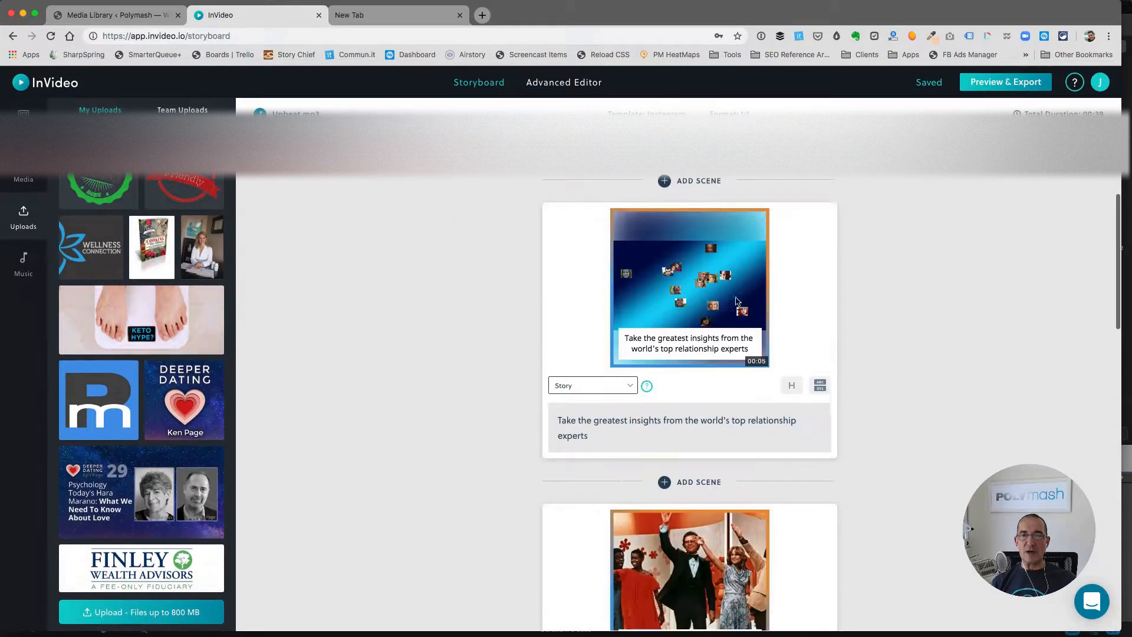